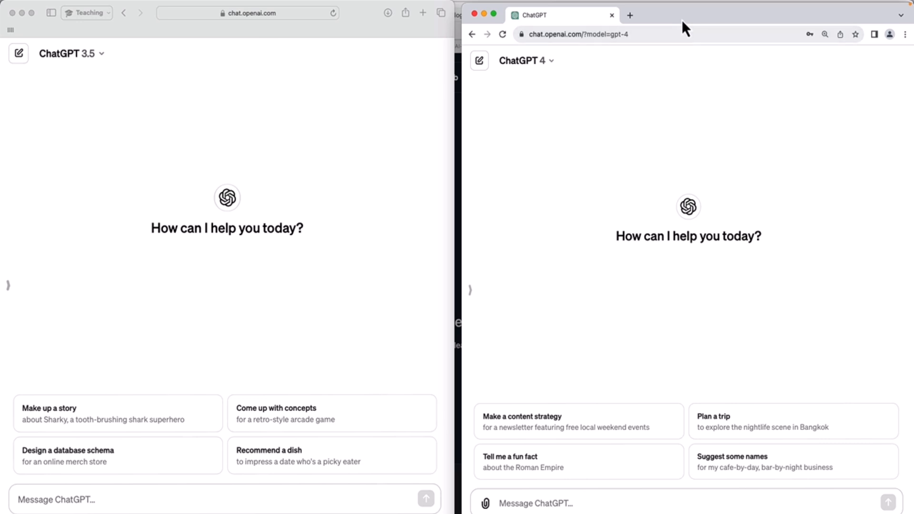
mouse_move(675, 27)
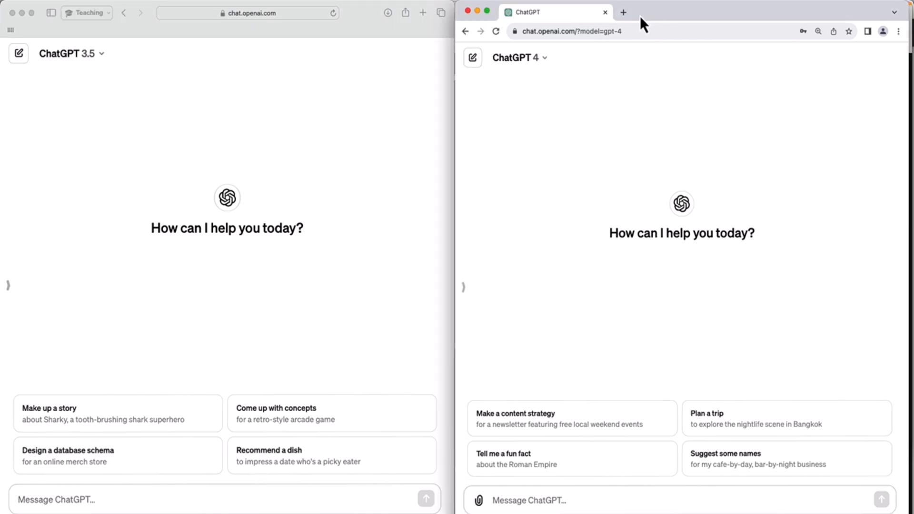
mouse_move(422, 167)
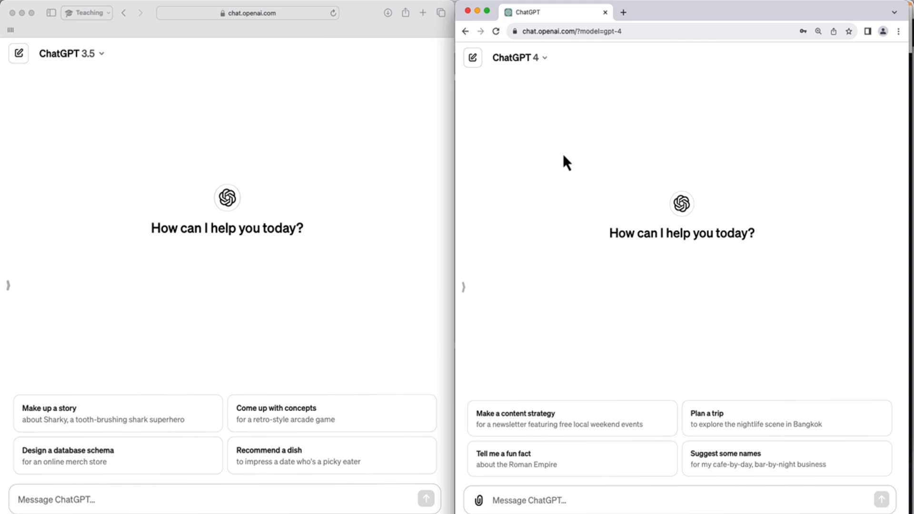
mouse_move(504, 148)
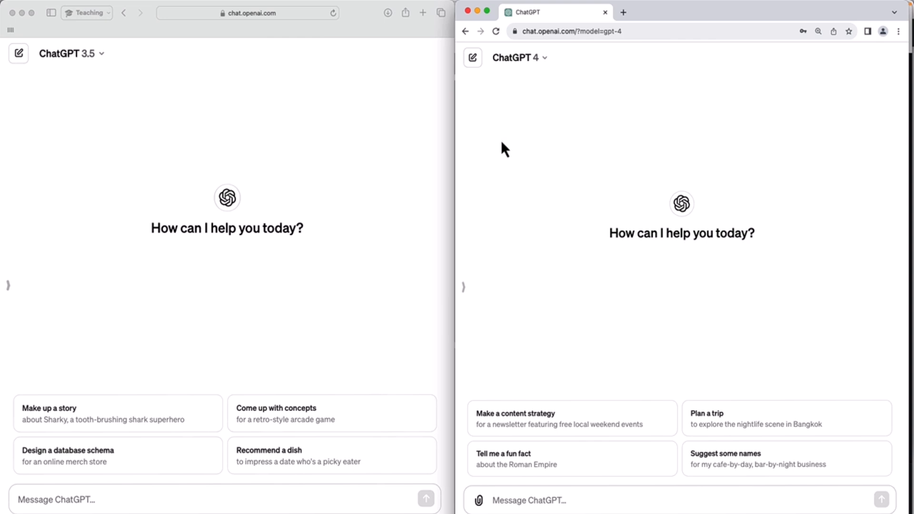
mouse_move(324, 308)
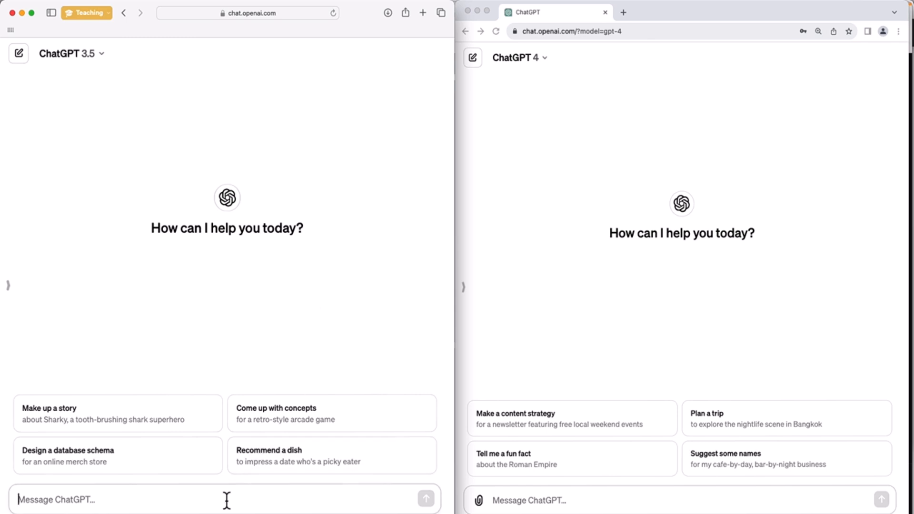
Write 'Create a web app that converts miles to km. Use Flask.' in the 3.5 chat and copy it into the GPT-4 chat
text(Create a web app t)
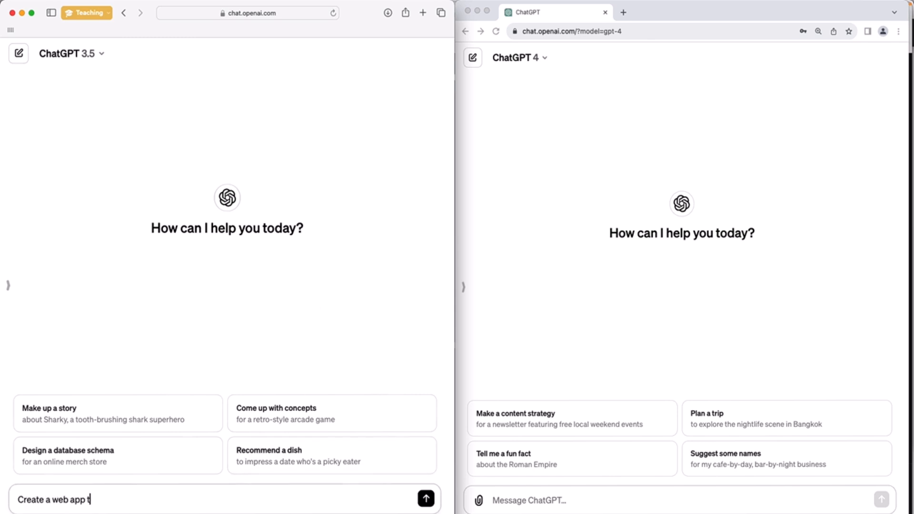
text(hat converts miles to km. Use Flask.)
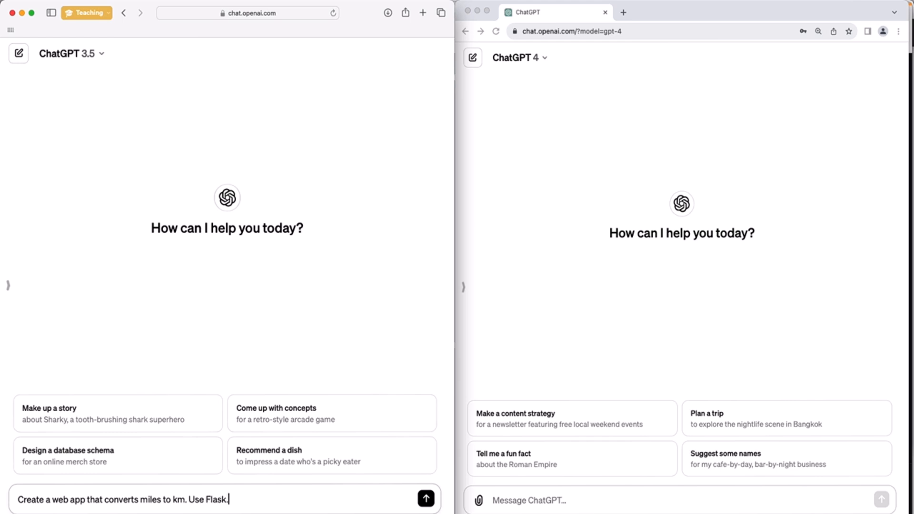
triple_click(122, 499)
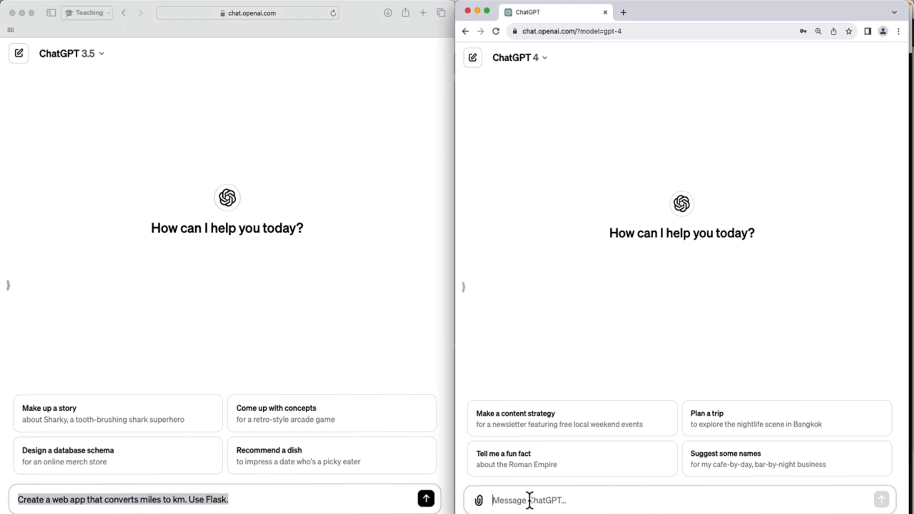
text(Create a web app that converts miles to km. Use Flask.)
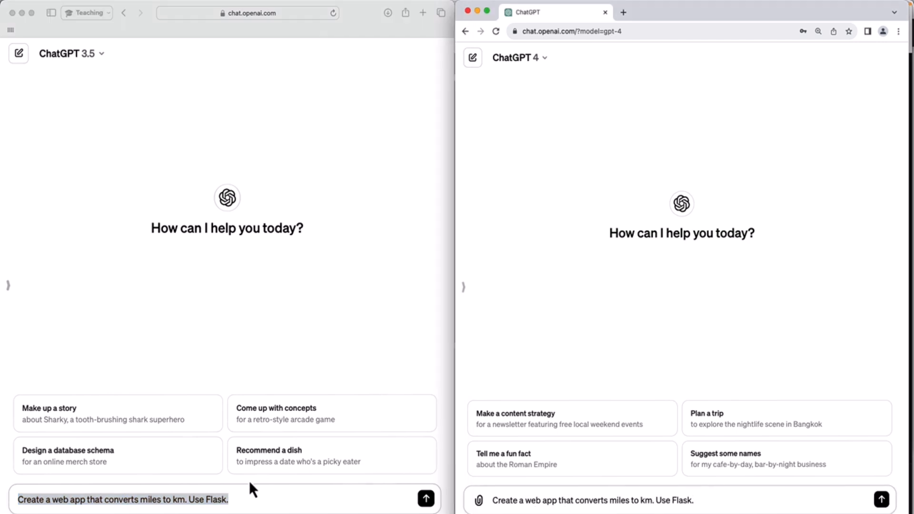
mouse_move(754, 170)
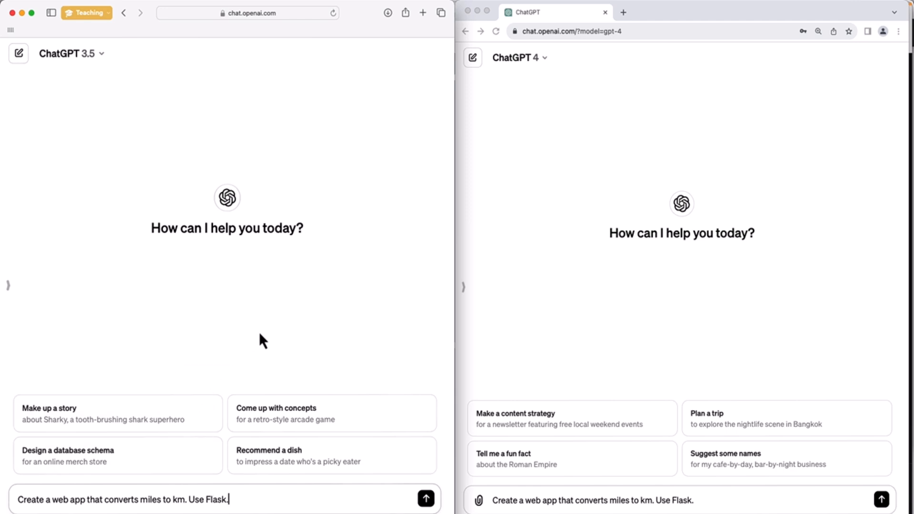
Send the Flask converter request and read through the GPT-4 answer
click(425, 498)
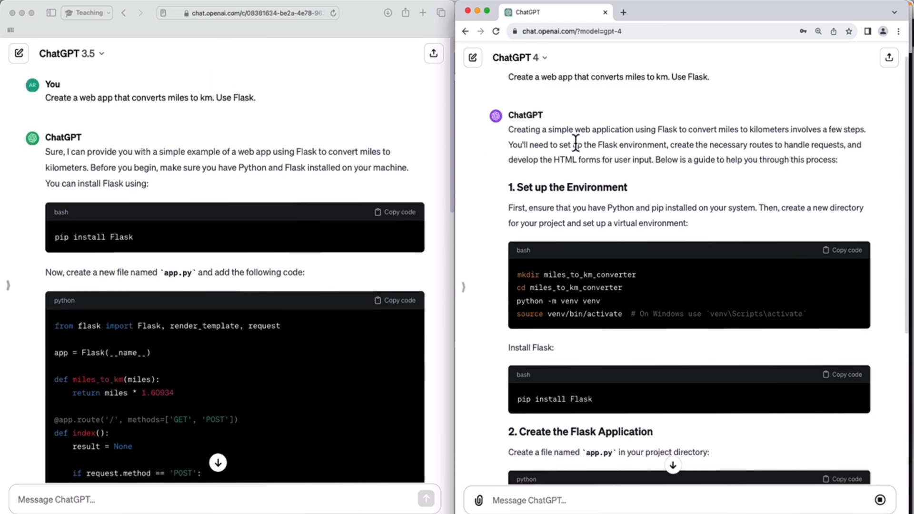
scroll(down, 3)
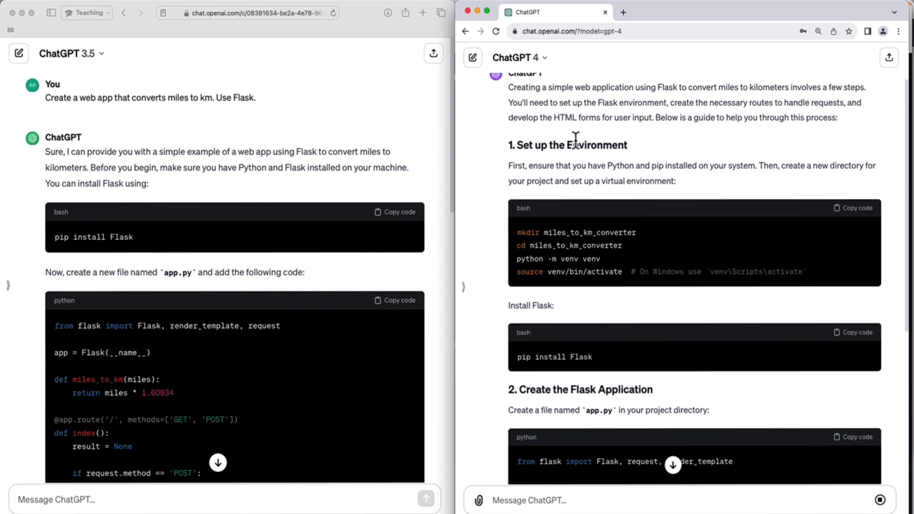
mouse_move(513, 144)
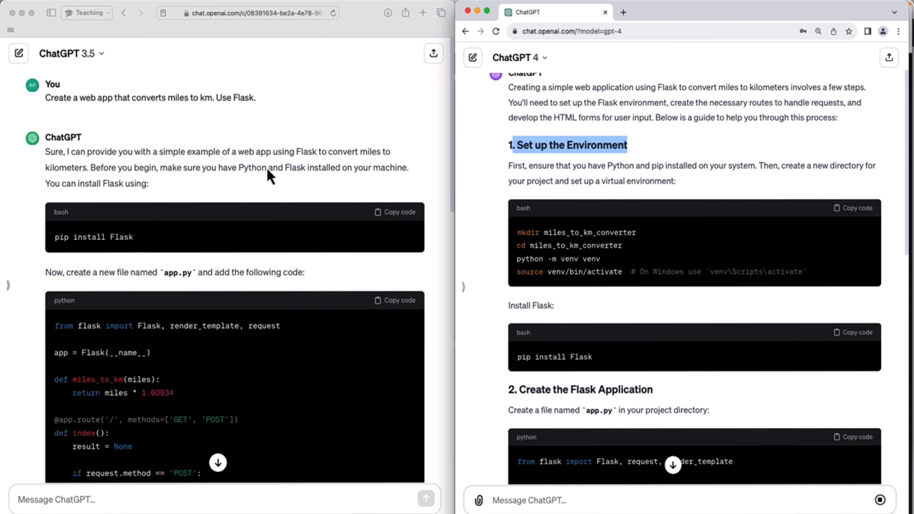
mouse_move(153, 171)
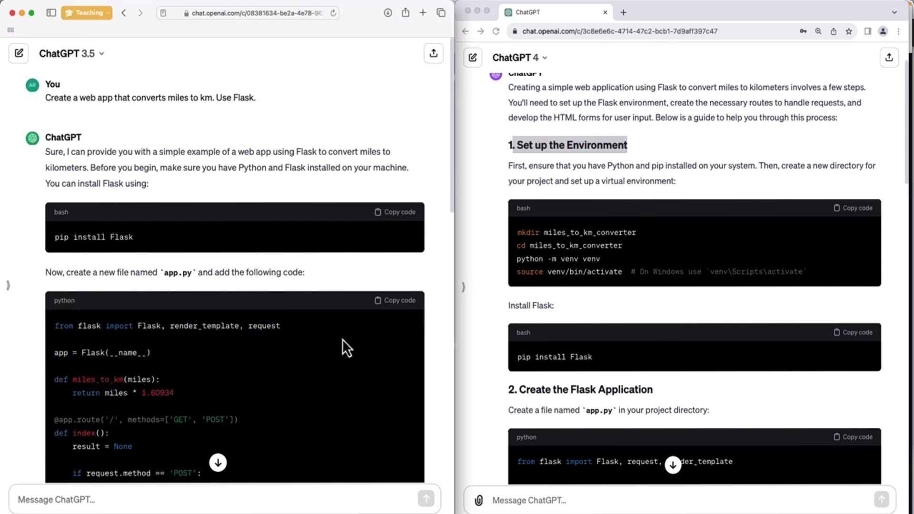
scroll(down, 3)
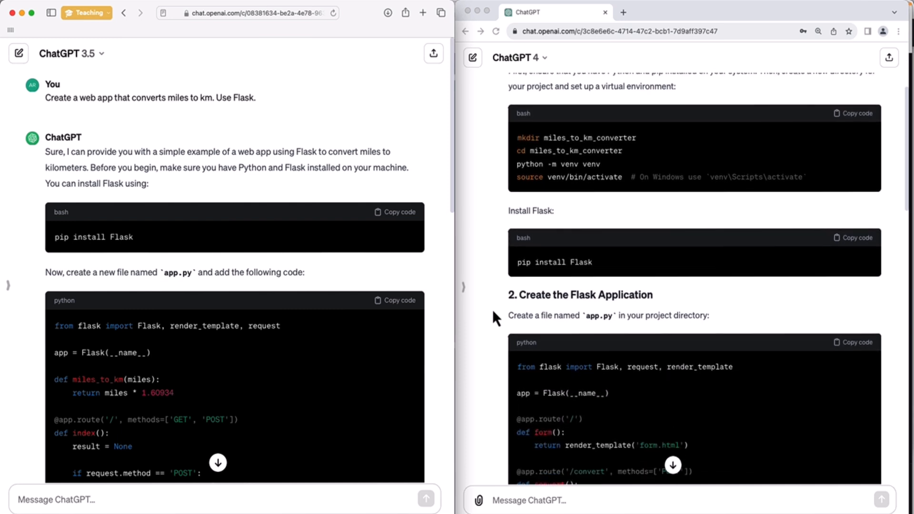
scroll(down, 3)
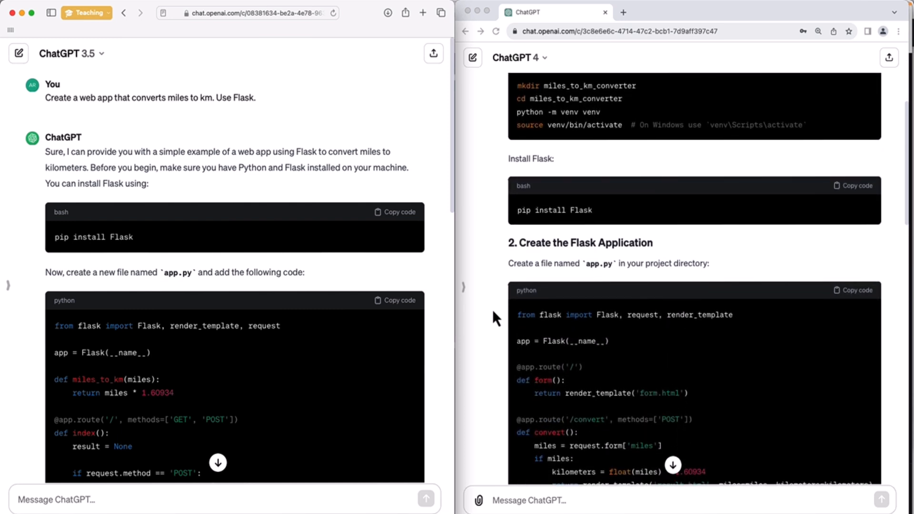
mouse_move(405, 314)
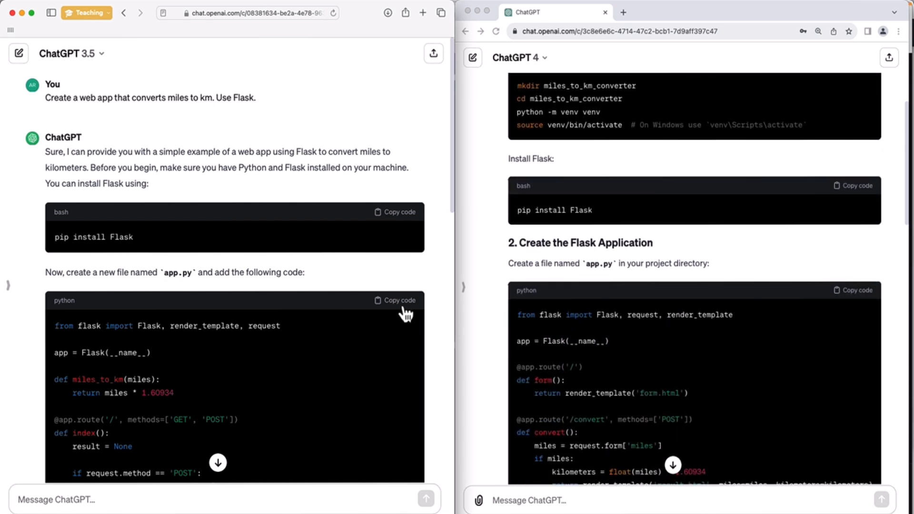
Copy the ChatGPT 3.5 app.py code and pick up the file name app.py
click(399, 300)
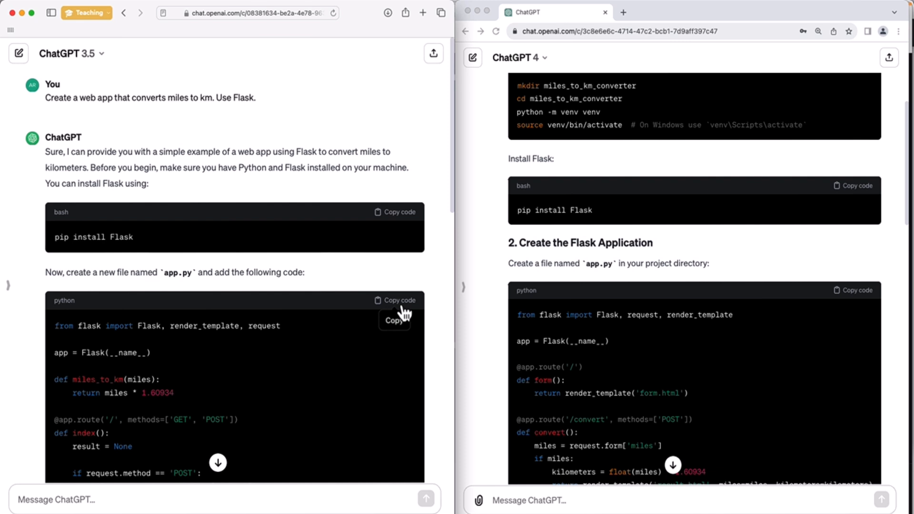
mouse_move(219, 188)
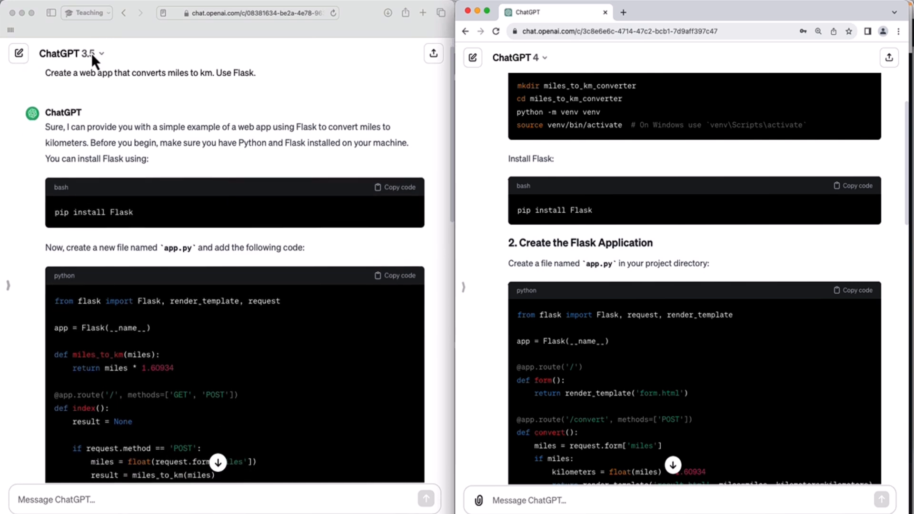
click(395, 275)
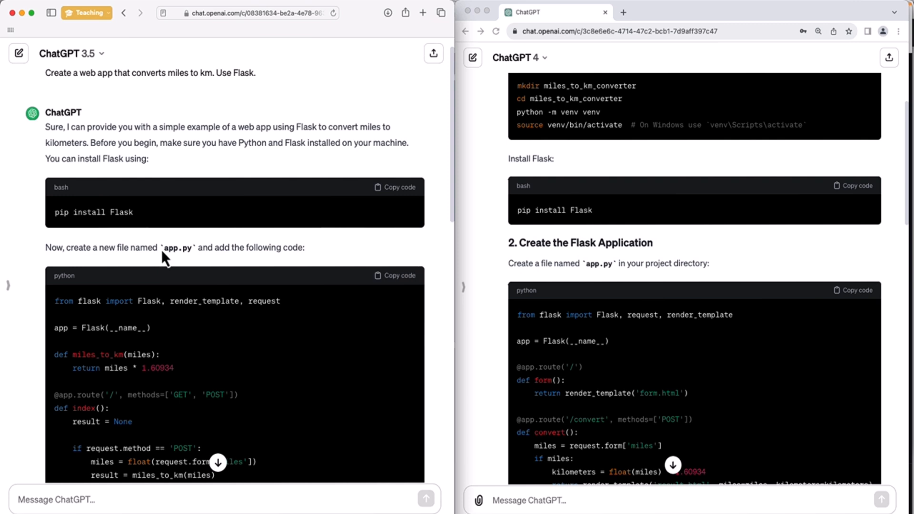
double_click(177, 247)
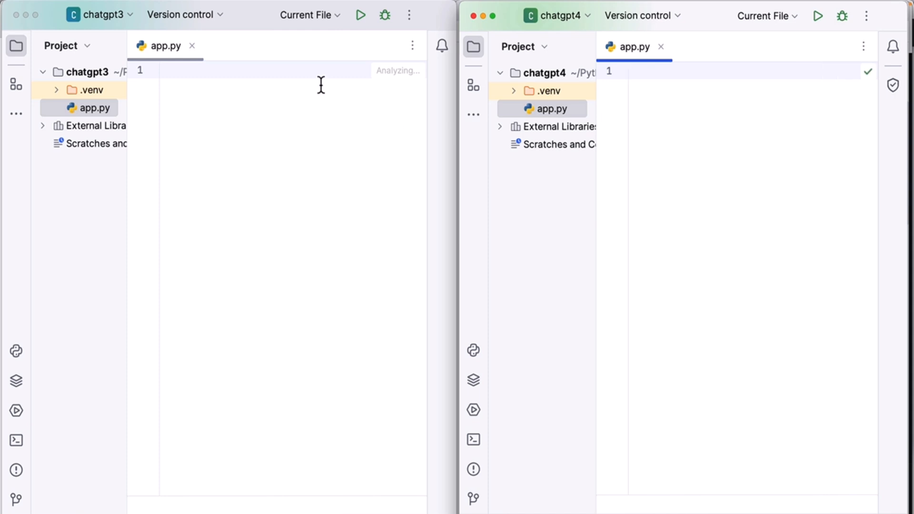
mouse_move(312, 120)
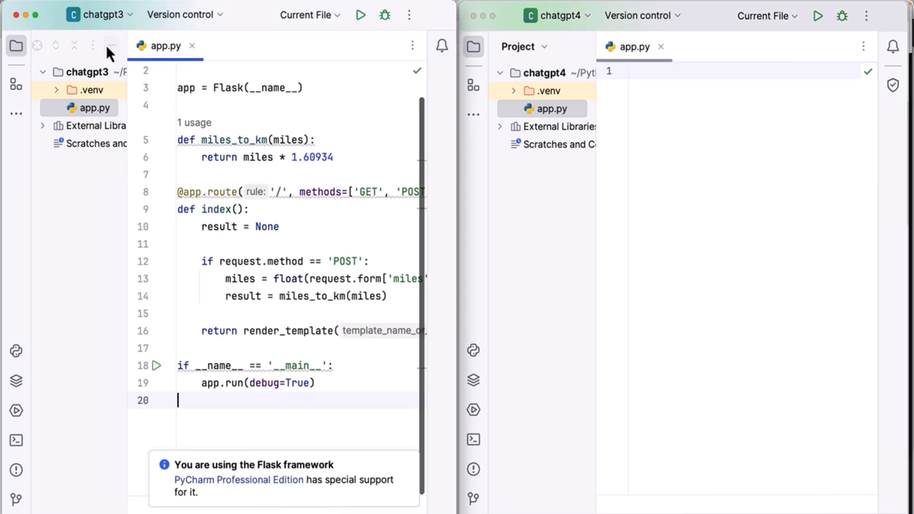
Paste ChatGPT 3.5's Flask miles-to-km code into chatgpt3's app.py and return to the browser
click(111, 46)
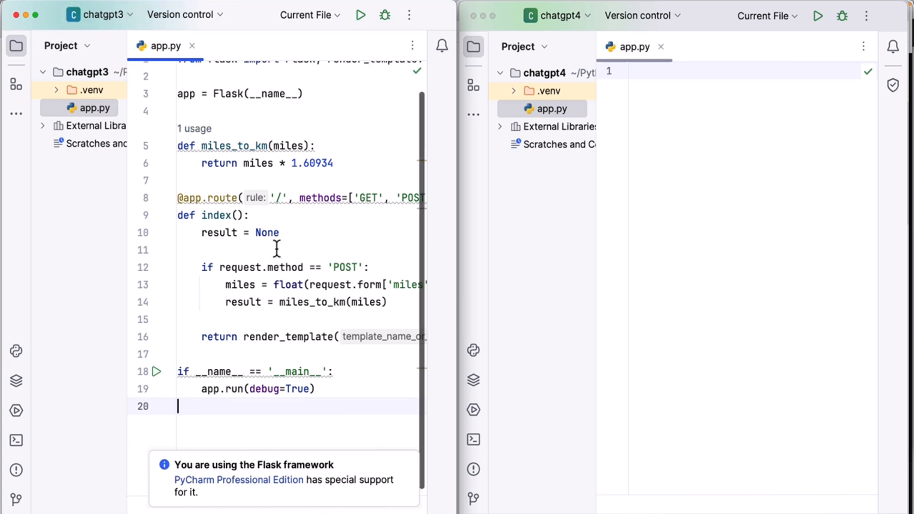
mouse_move(279, 256)
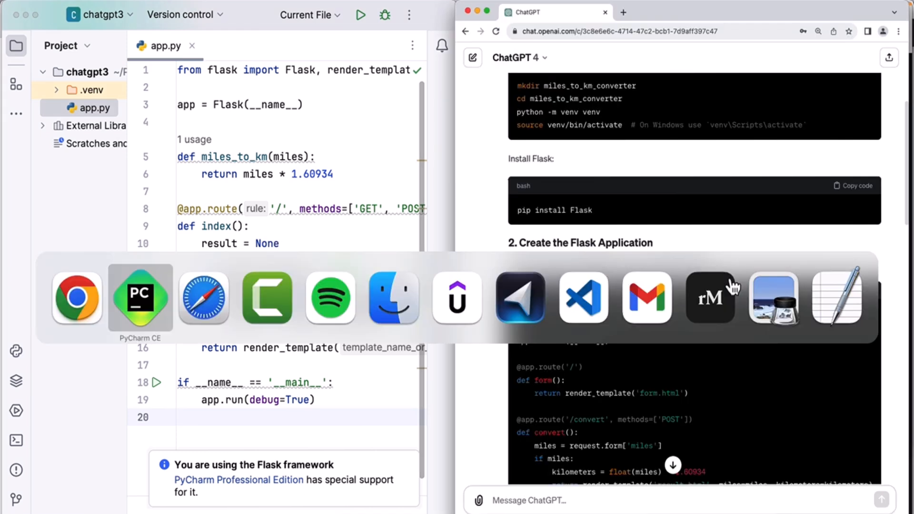
click(140, 297)
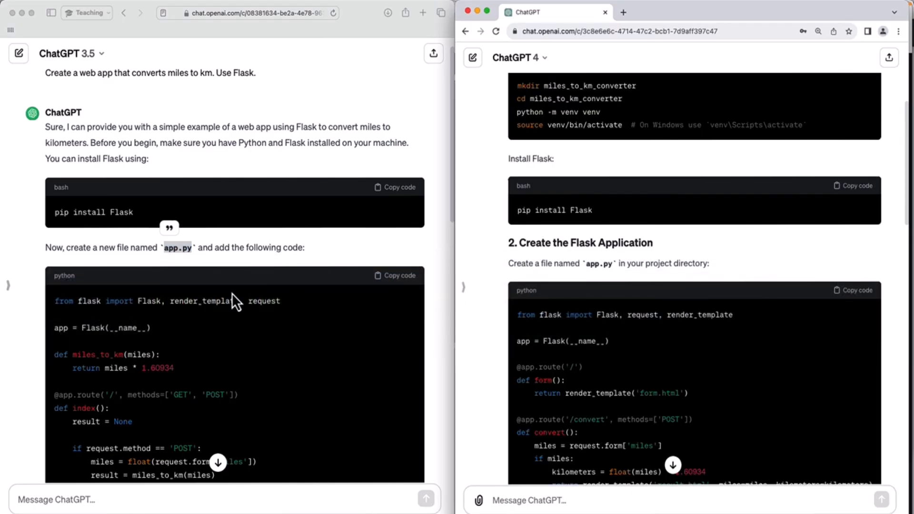
Create a templates folder with a new index.html file in the chatgpt3 project
scroll(down, 3)
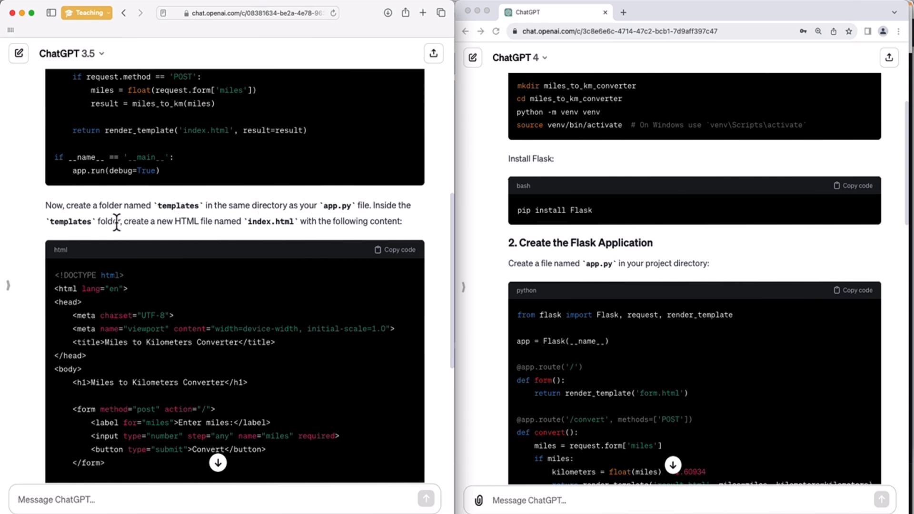
double_click(269, 221)
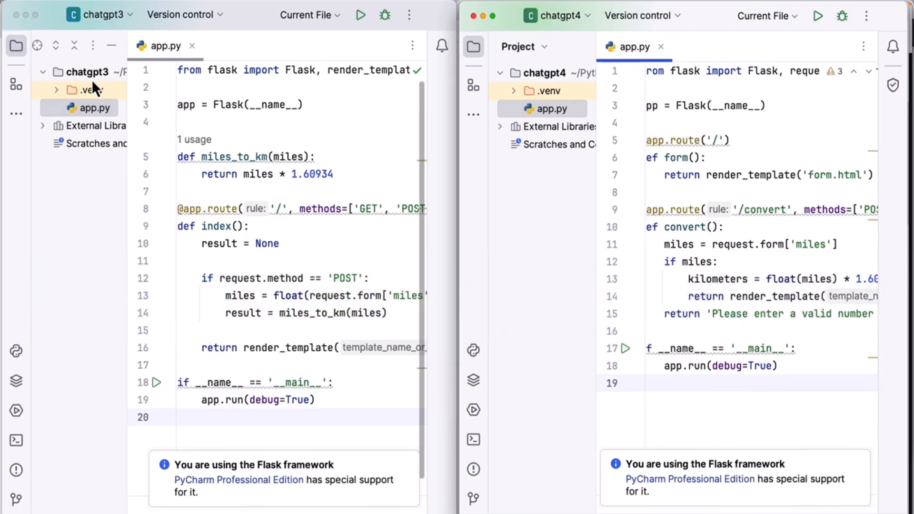
right_click(91, 89)
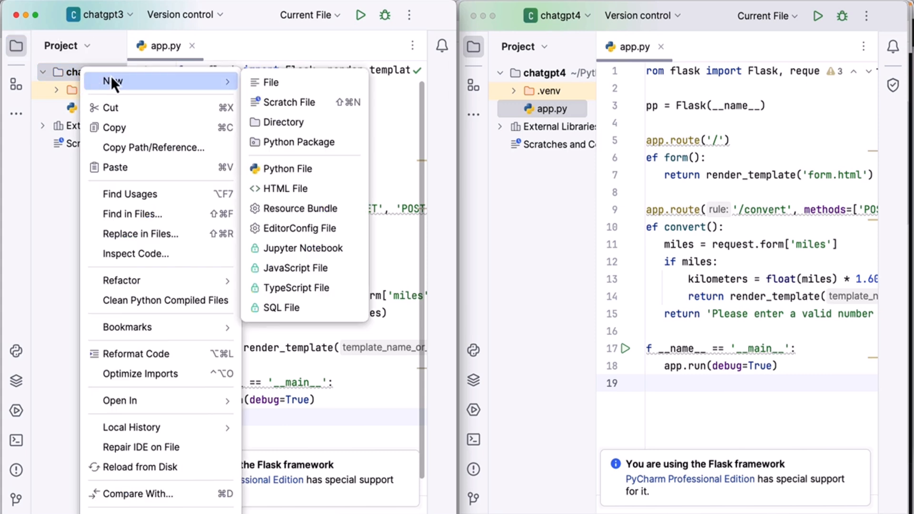
click(282, 122)
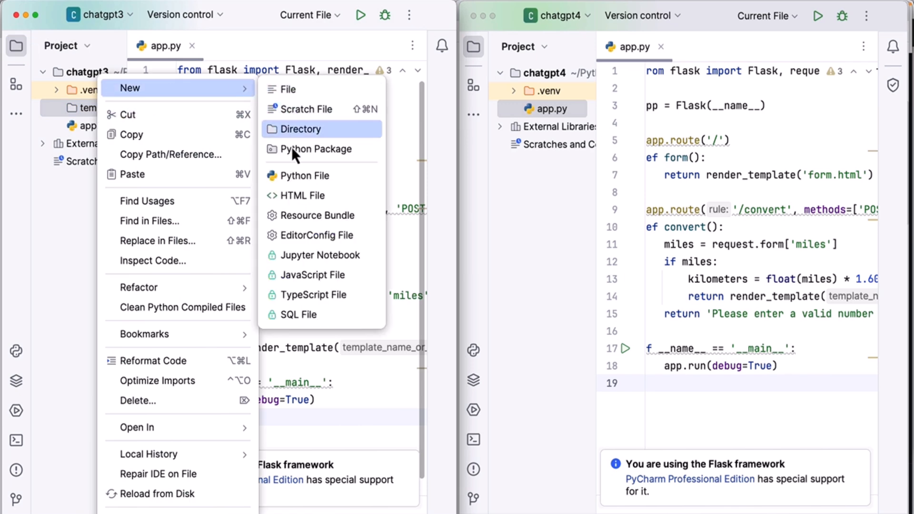
click(302, 195)
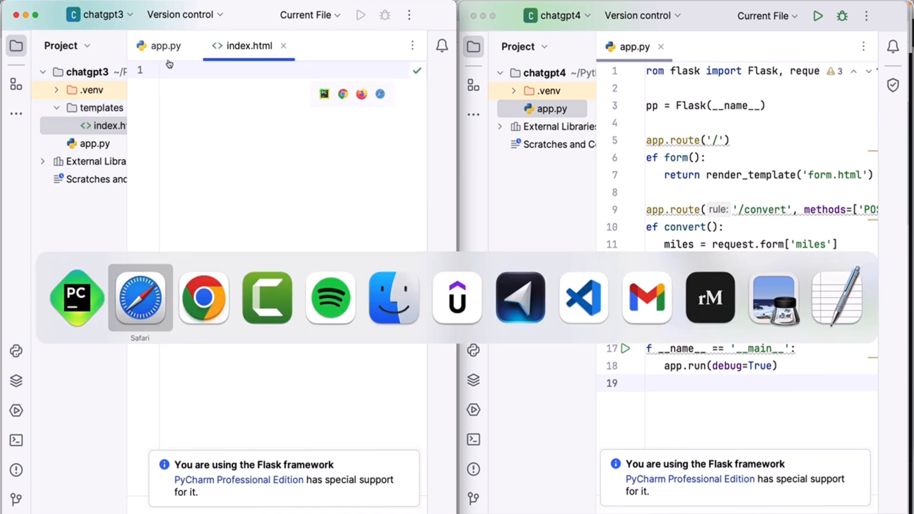
Return to the ChatGPT 3.5 window to get the index.html form markup
click(140, 296)
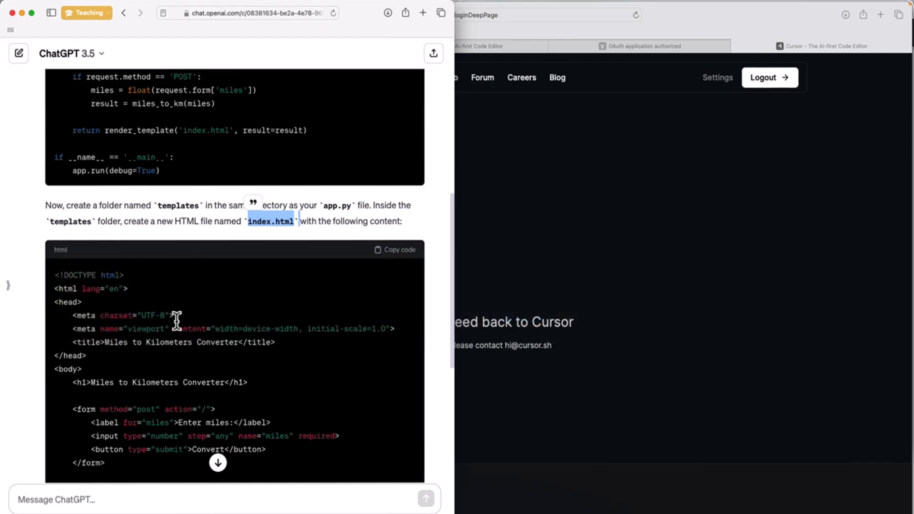
click(398, 250)
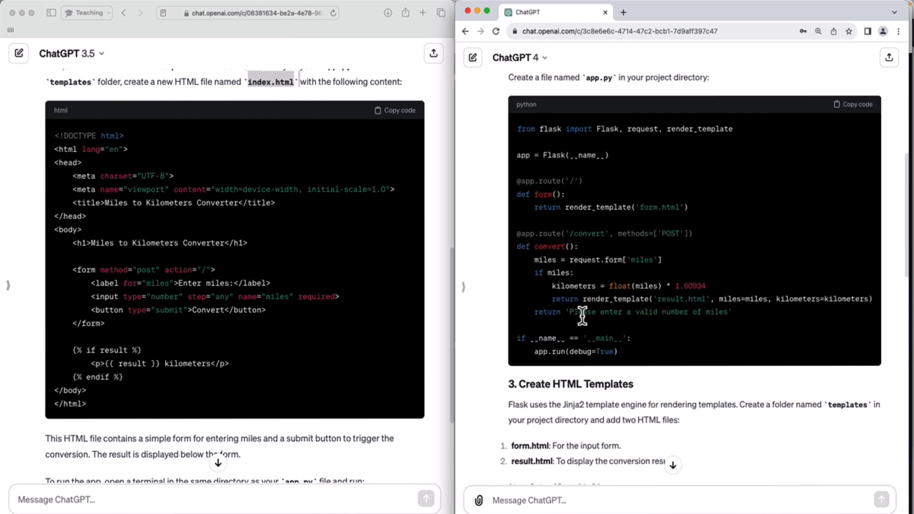
Review GPT-4's '3. Create HTML Templates' section and pick up the templates folder name
scroll(down, 3)
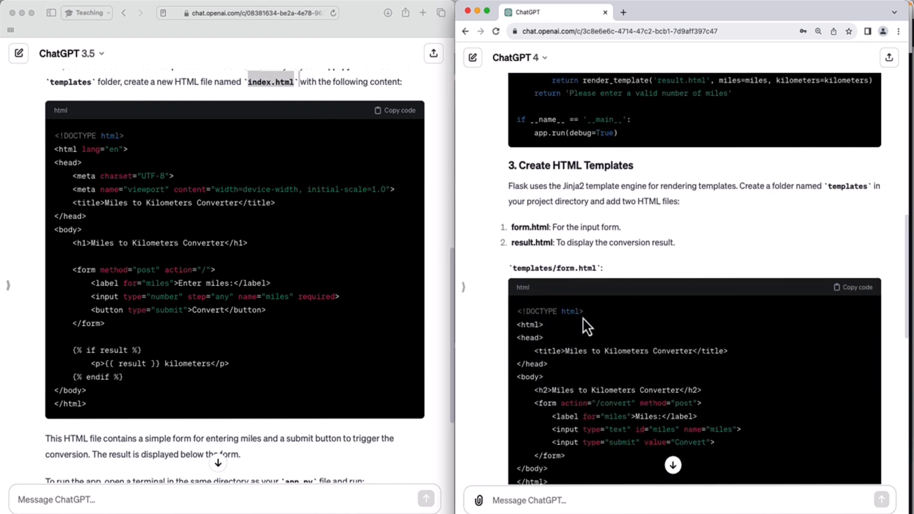
scroll(down, 3)
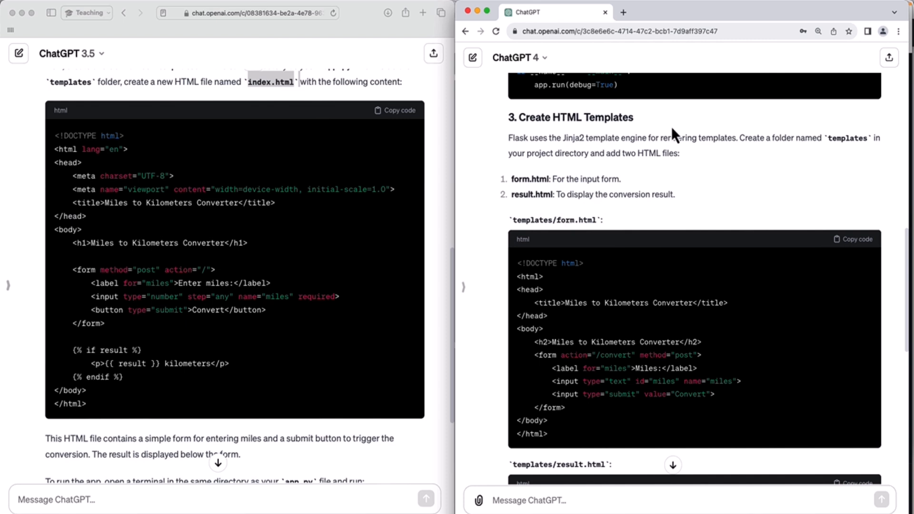
double_click(849, 139)
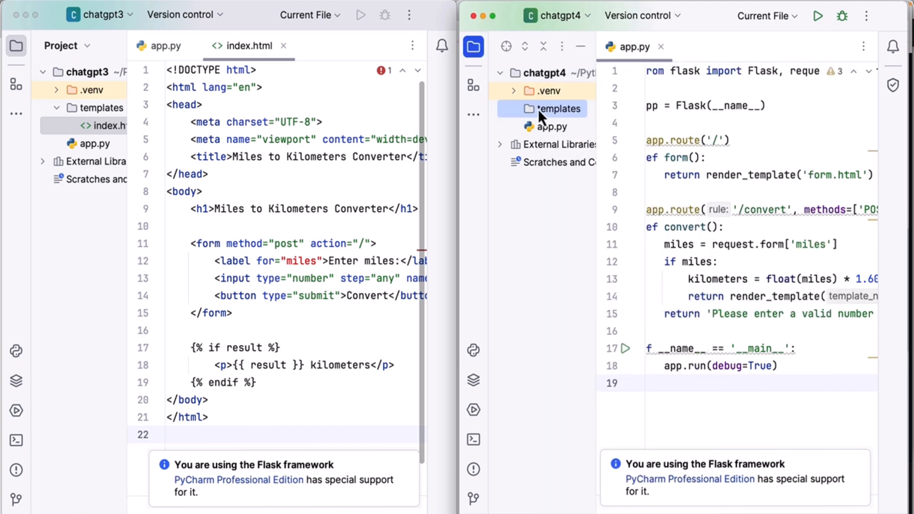
Create the new HTML template files in the chatgpt4 templates folder
right_click(558, 109)
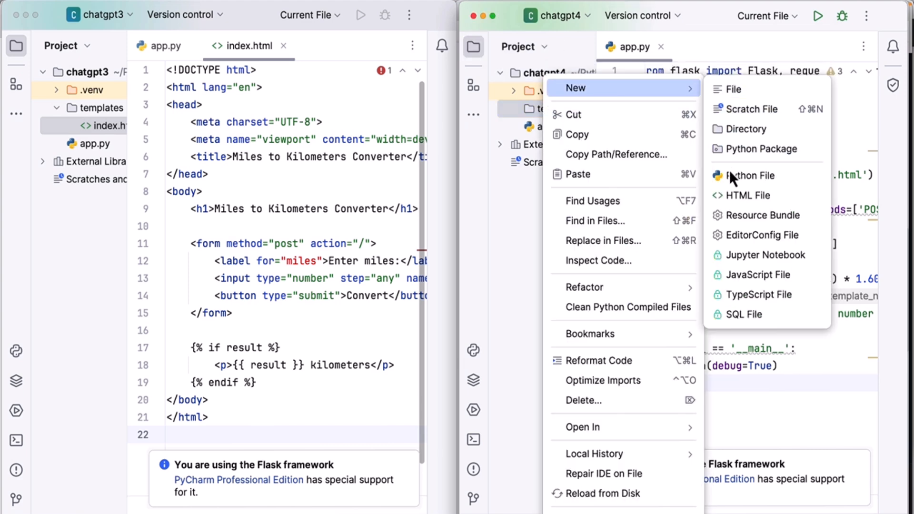
click(745, 195)
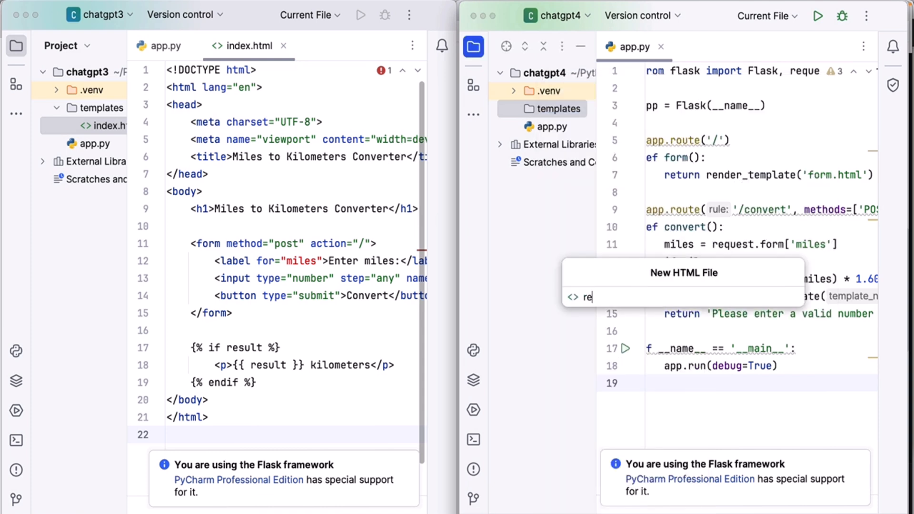
key(enter)
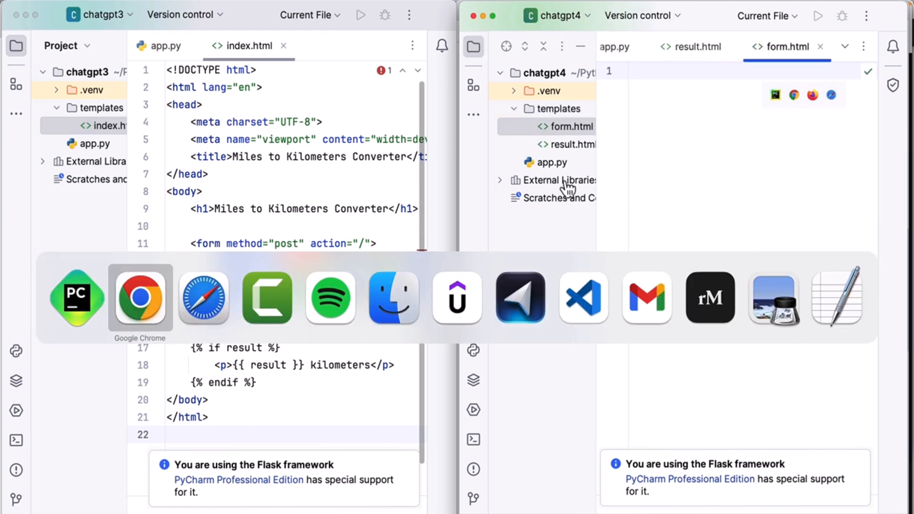
Copy ChatGPT 4's form.html markup and paste it into the chatgpt4 form.html
click(139, 297)
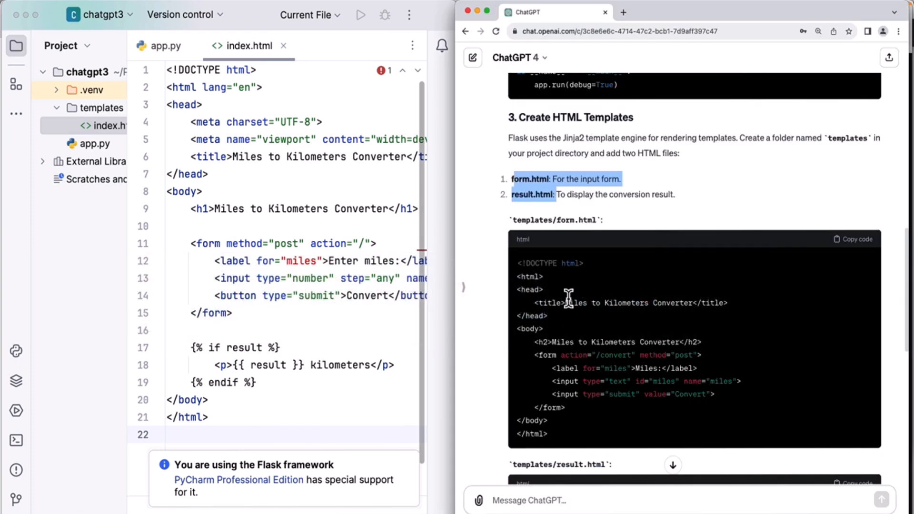
click(852, 239)
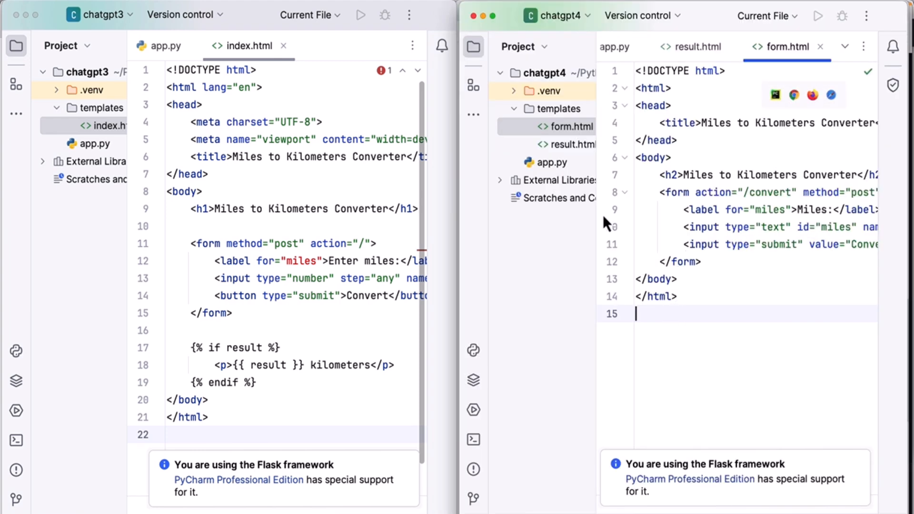
click(692, 46)
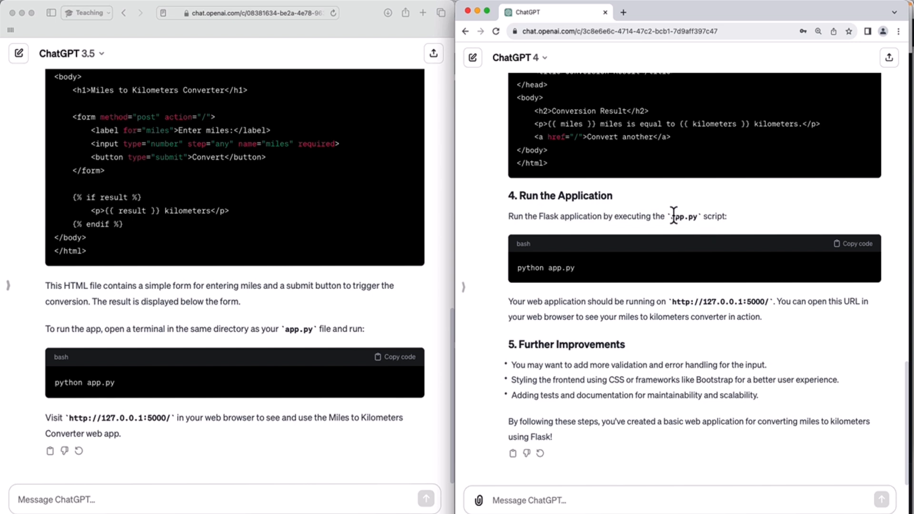
Go through GPT-4's 'Run the Application' and 'Further Improvements' sections, highlighting app.py and the tips
drag(670, 216, 722, 216)
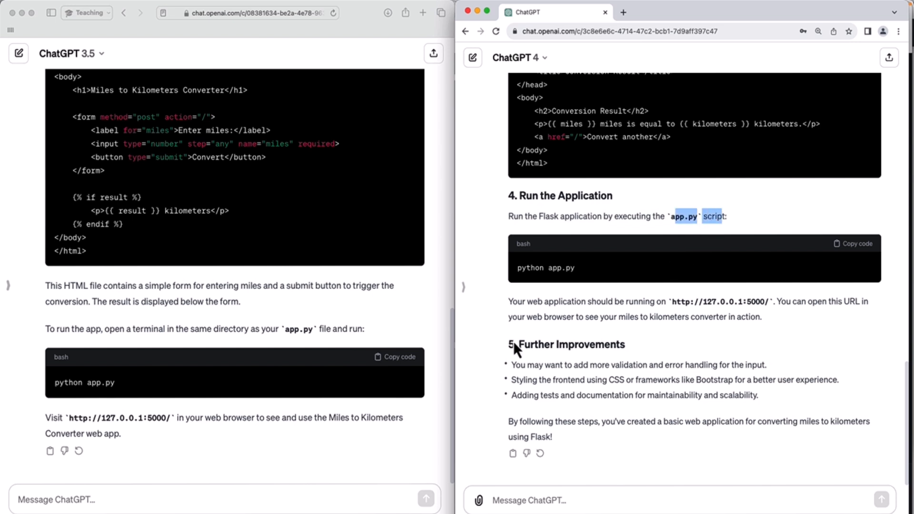
mouse_move(578, 365)
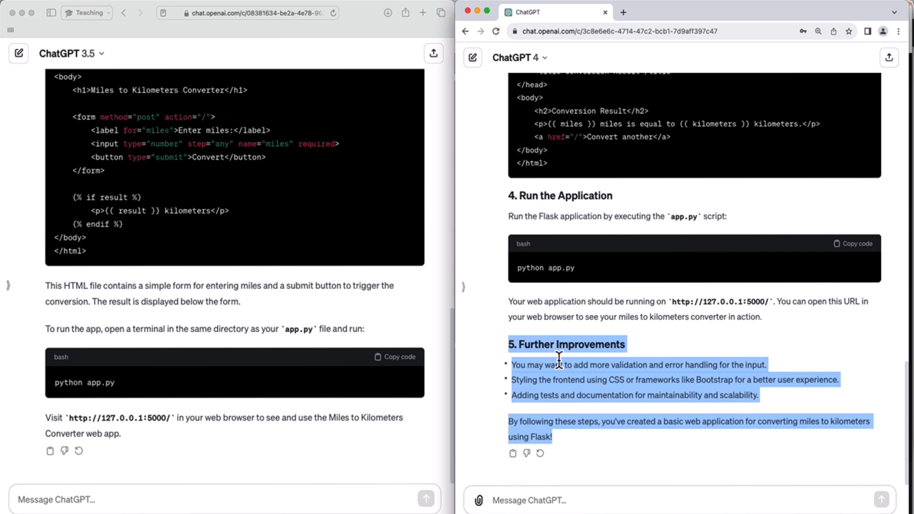
mouse_move(562, 368)
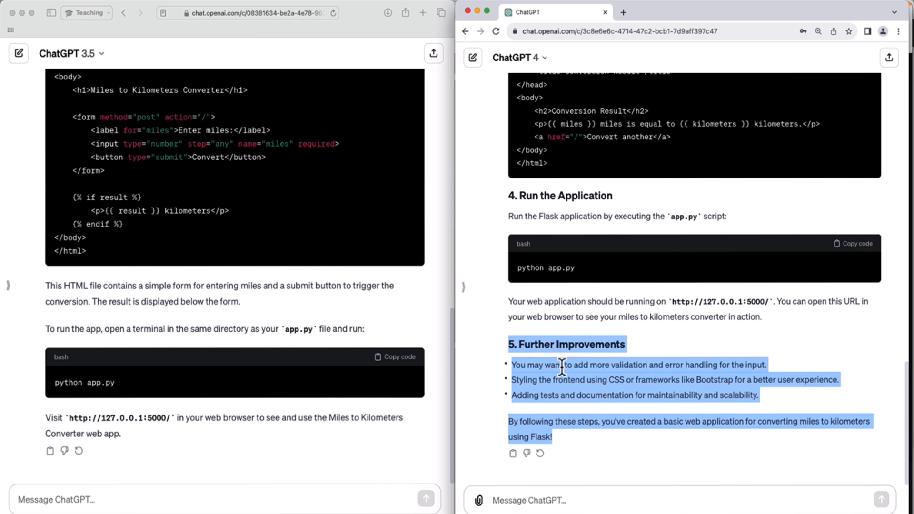
mouse_move(619, 385)
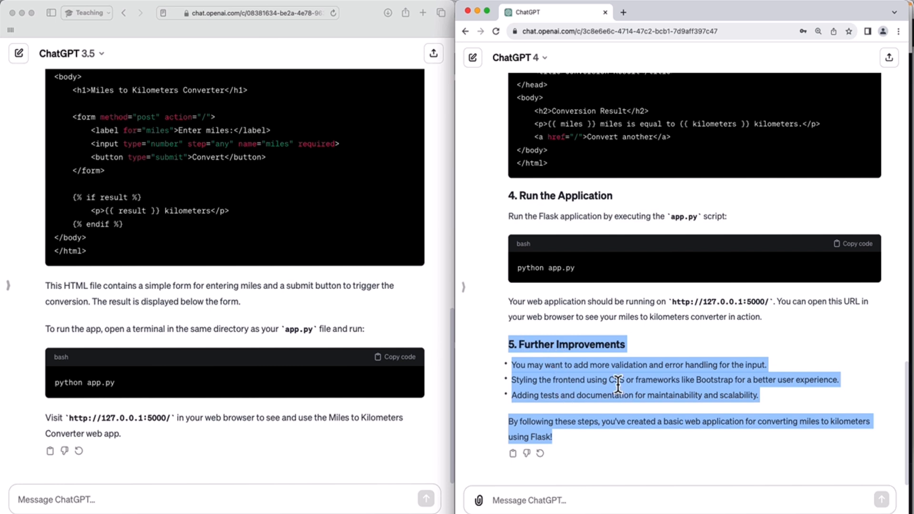
double_click(616, 380)
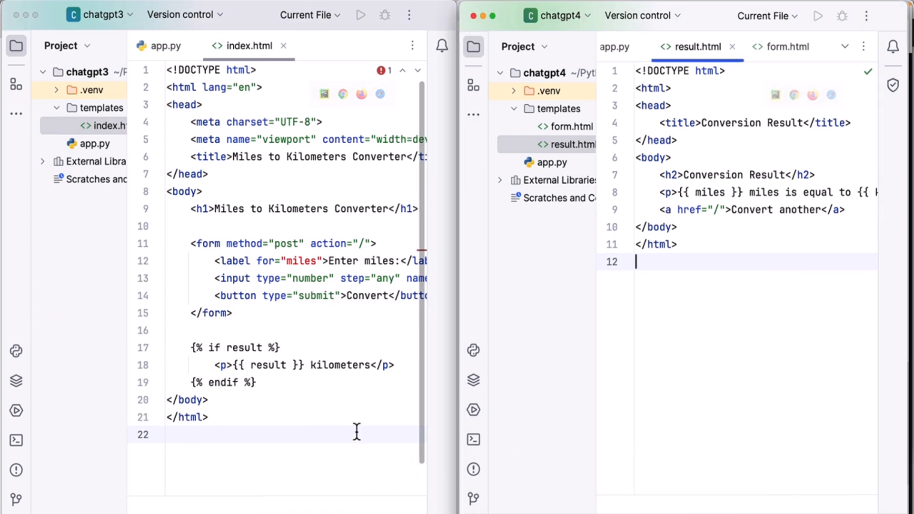
Run 'python app.py' in the chatgpt3 terminal so the app serves on 127.0.0.1:5000
click(16, 440)
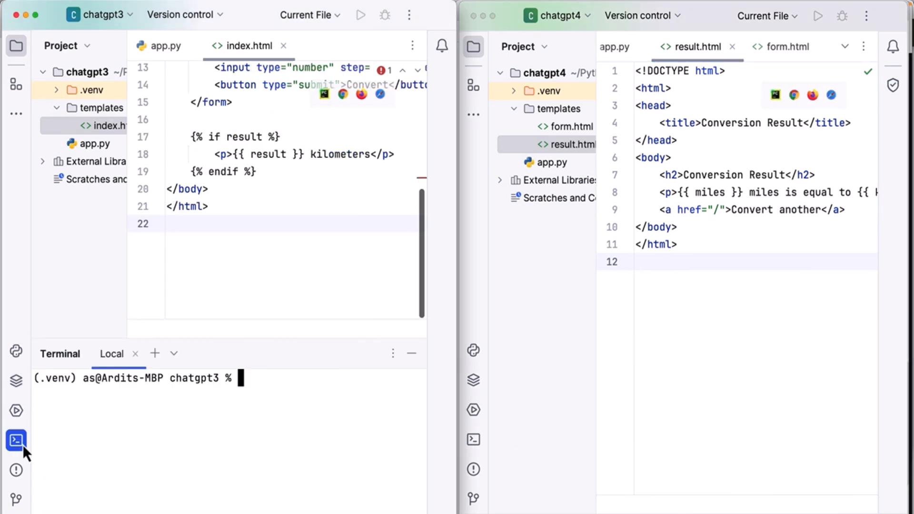
text(python)
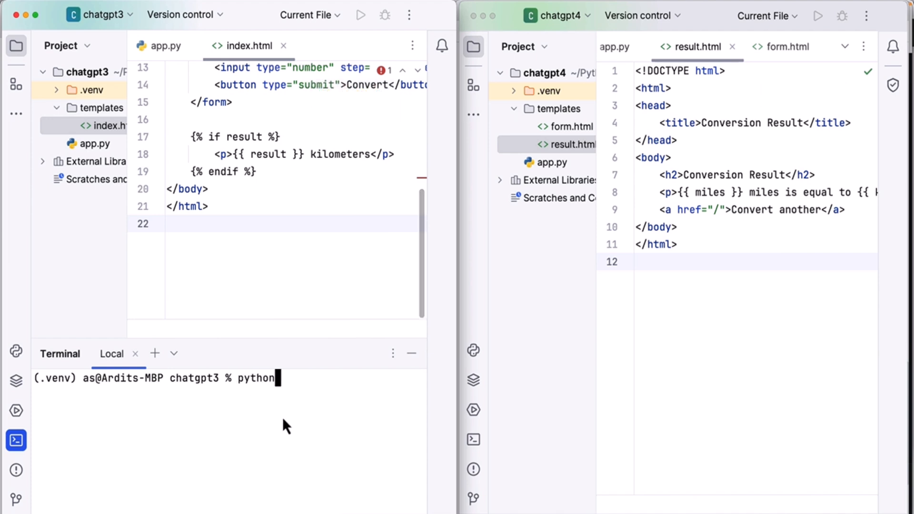
text(app.p)
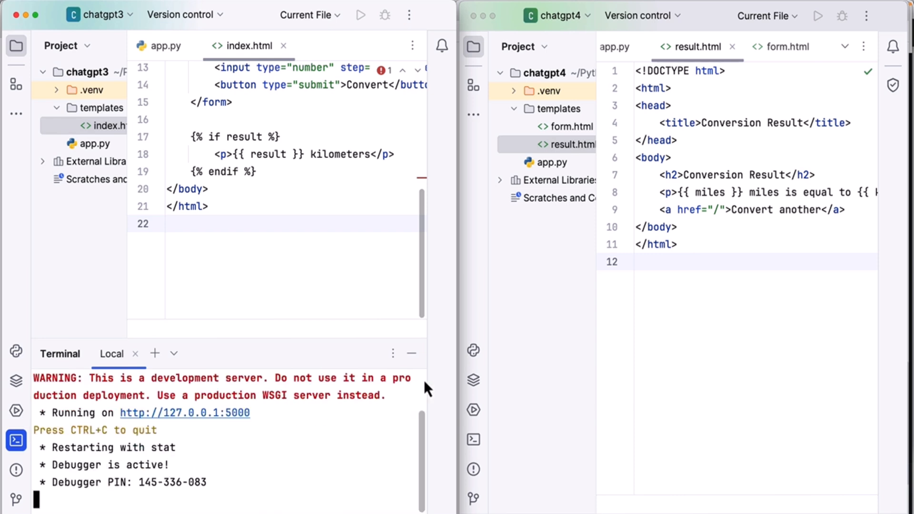
mouse_move(474, 379)
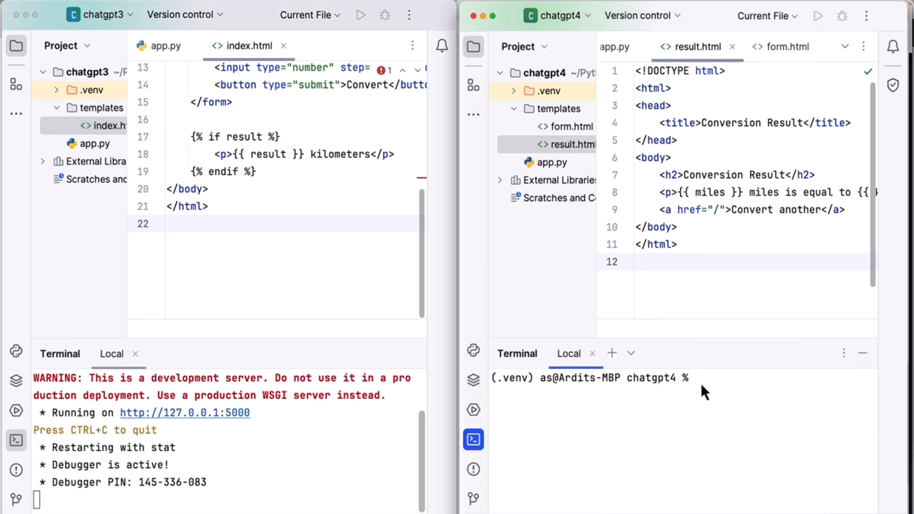
Change chatgpt4's app.run to port=5001 and enter 'python app.py' in its terminal
text(python)
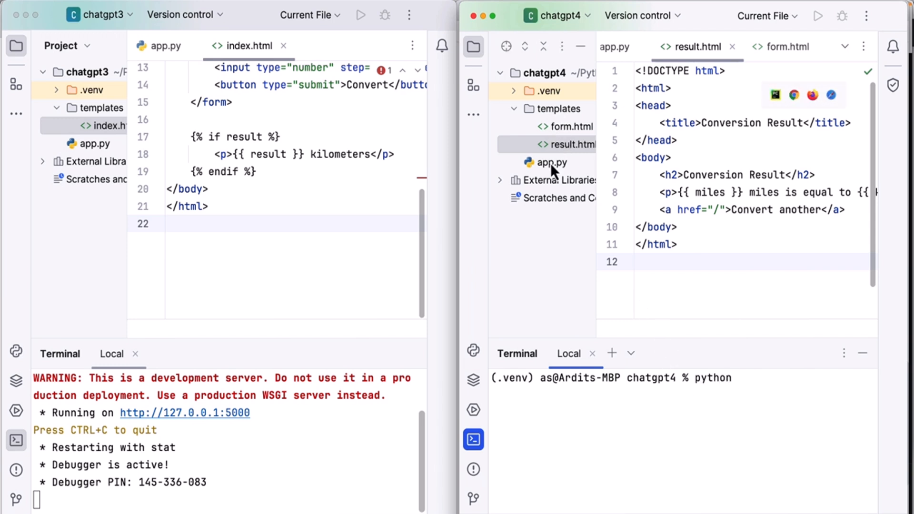
click(552, 161)
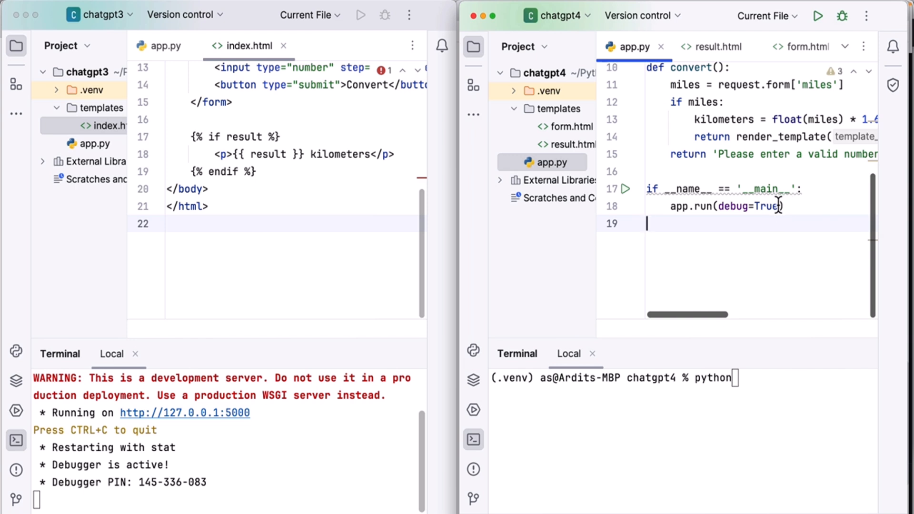
text(, port=)
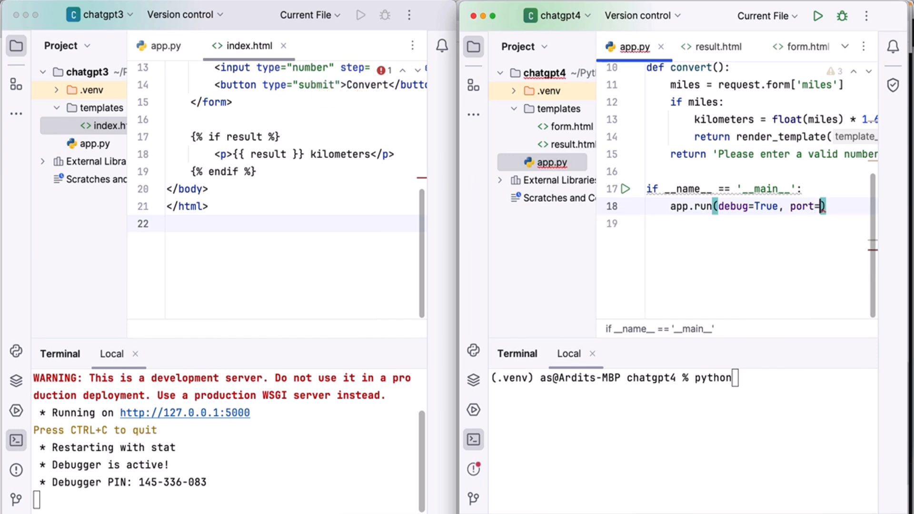
text(5001)
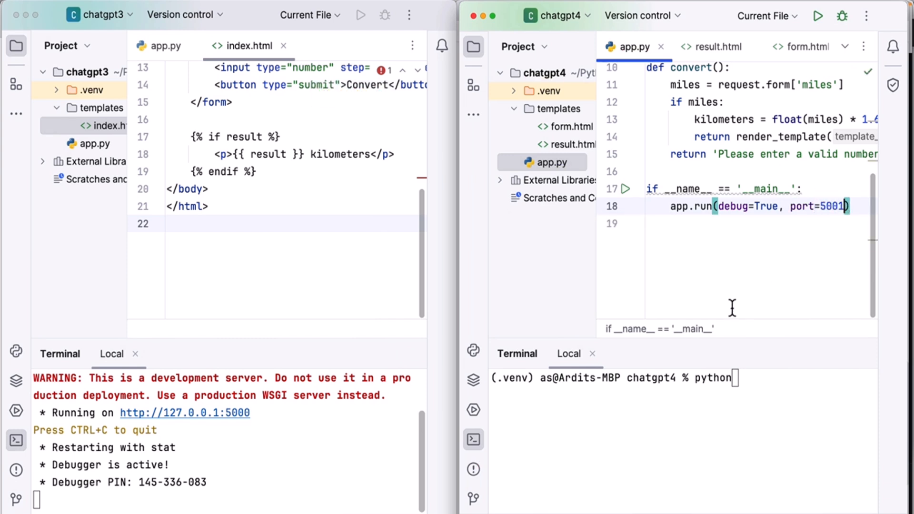
text(ap)
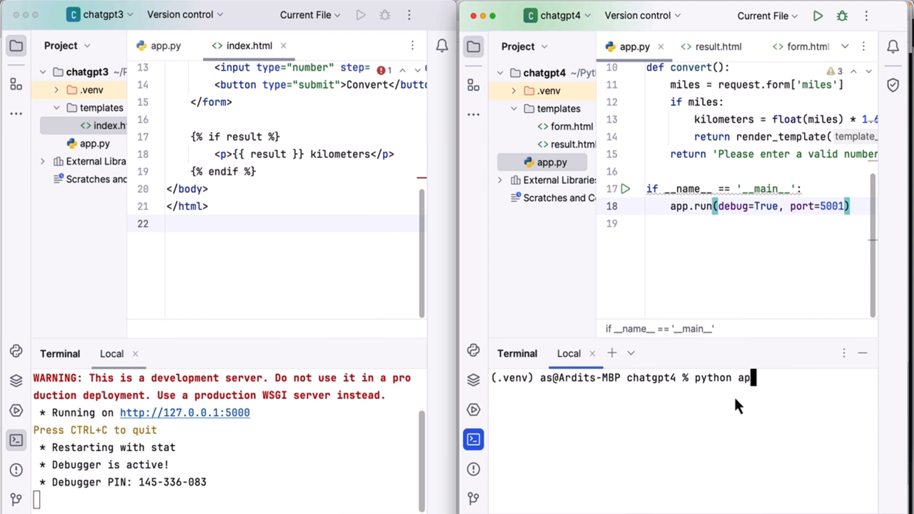
key(enter)
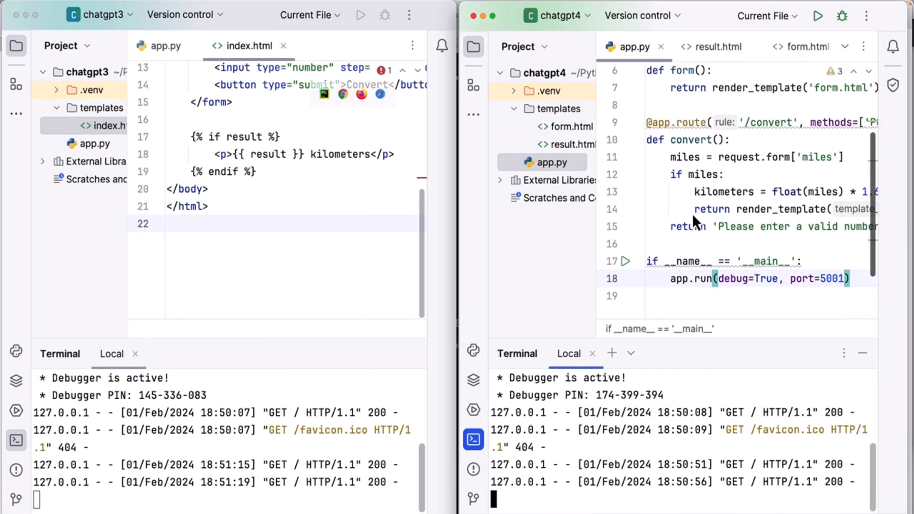
With both apps serving pages, select form.html in the chatgpt4 project tree
click(562, 126)
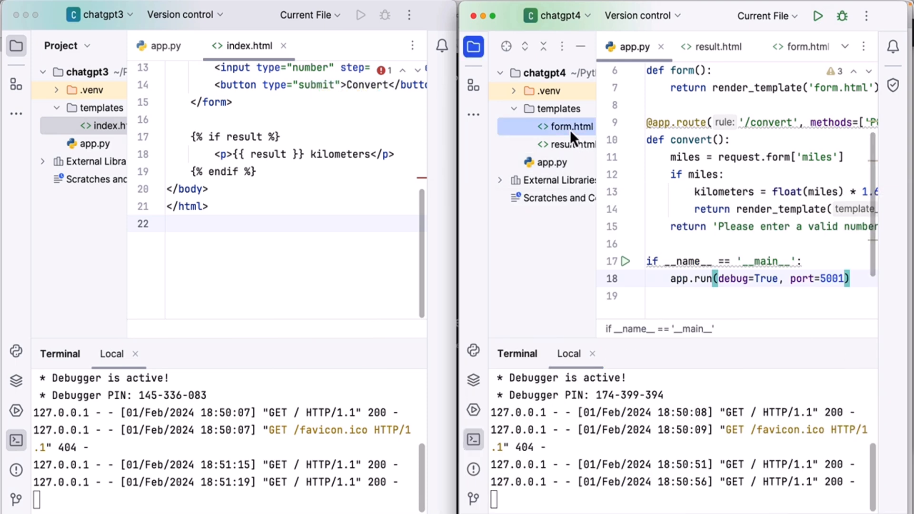
mouse_move(590, 133)
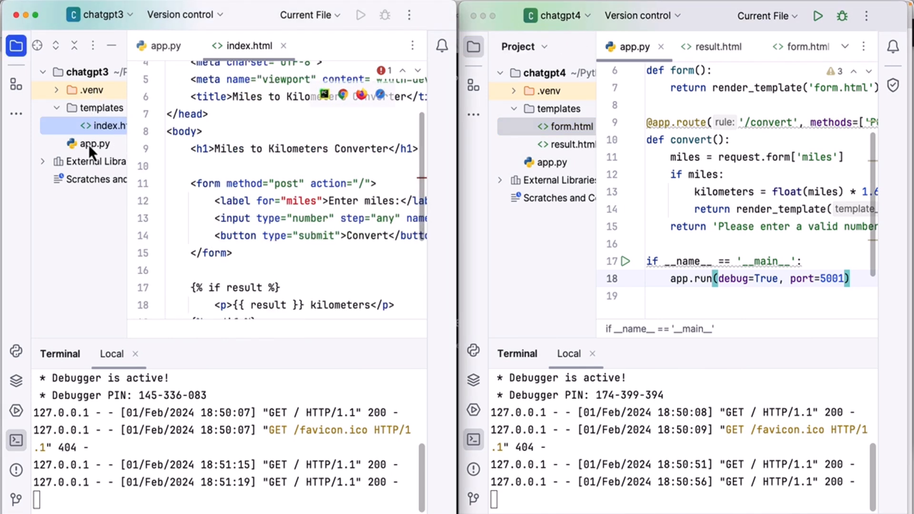
Show chatgpt3's miles_to_km function next to the convert() route in chatgpt4's app.py
click(94, 144)
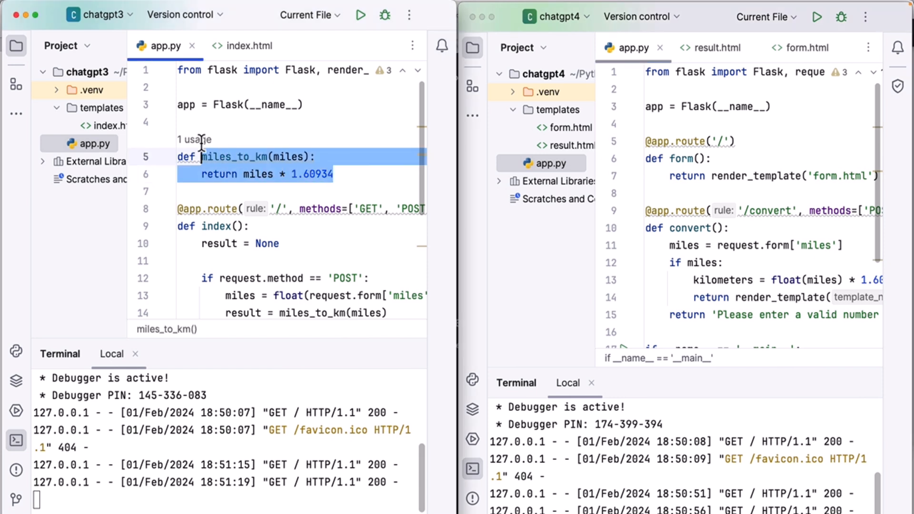
mouse_move(285, 180)
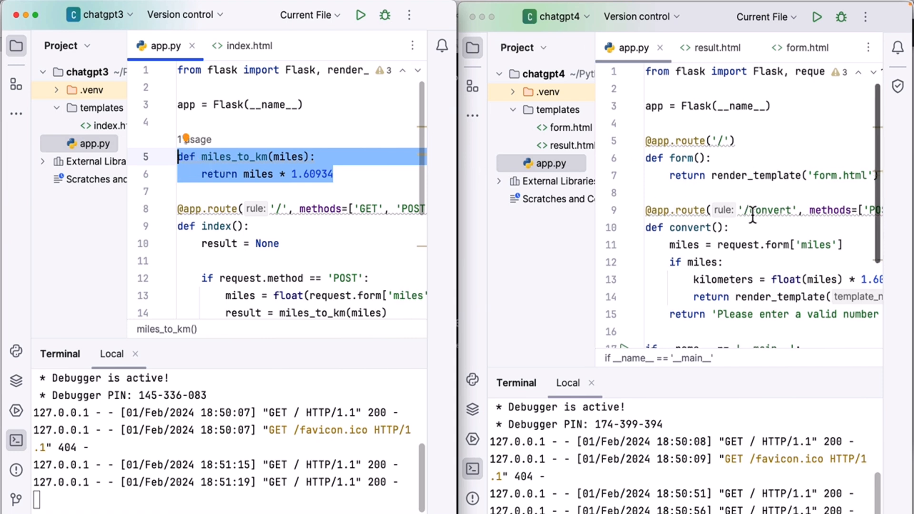
scroll(down, 3)
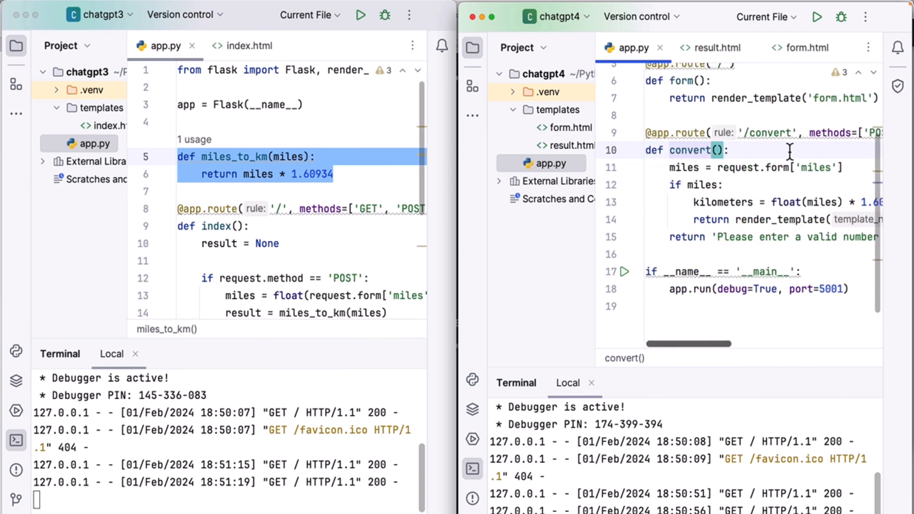
click(752, 133)
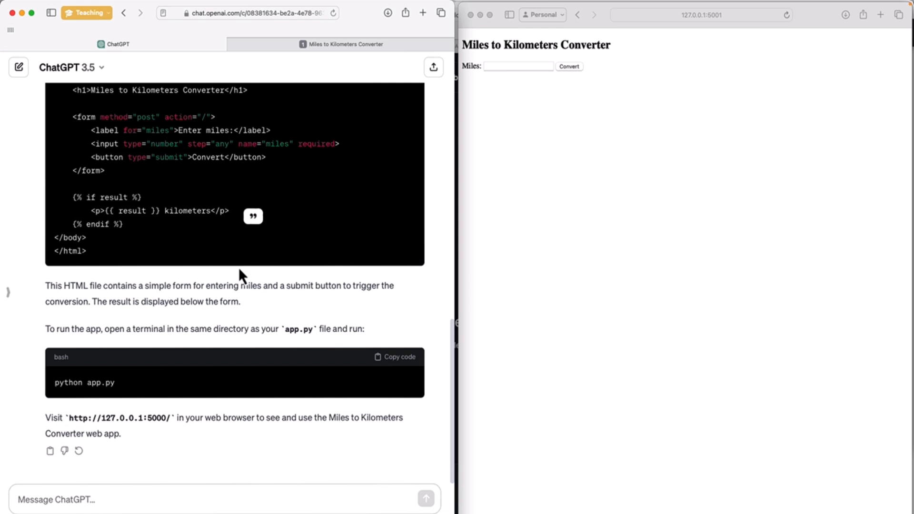
mouse_move(563, 212)
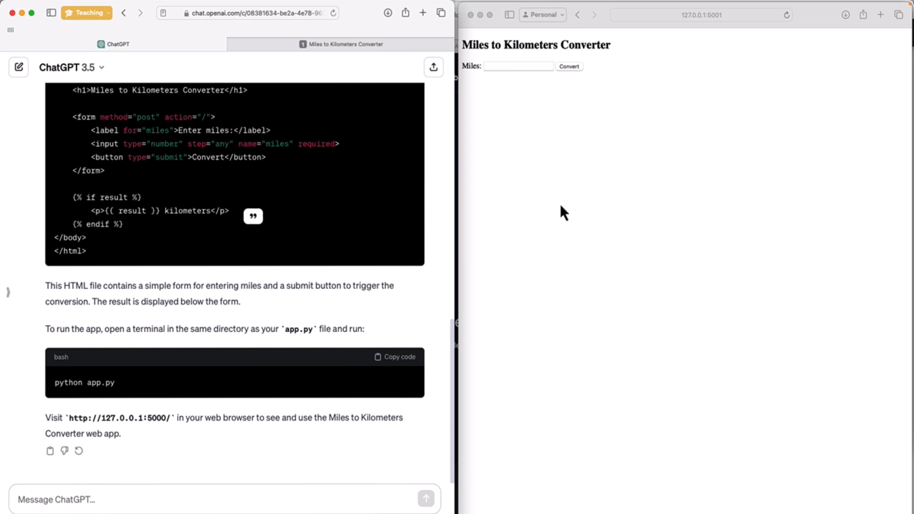
mouse_move(562, 212)
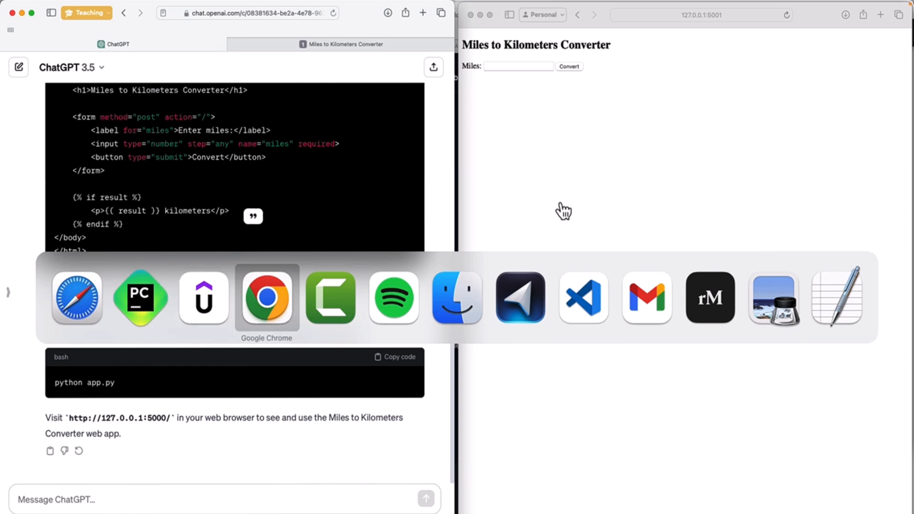
Bring the GPT-4 converter chat window up beside the GPT-3.5 Safari chat
click(266, 298)
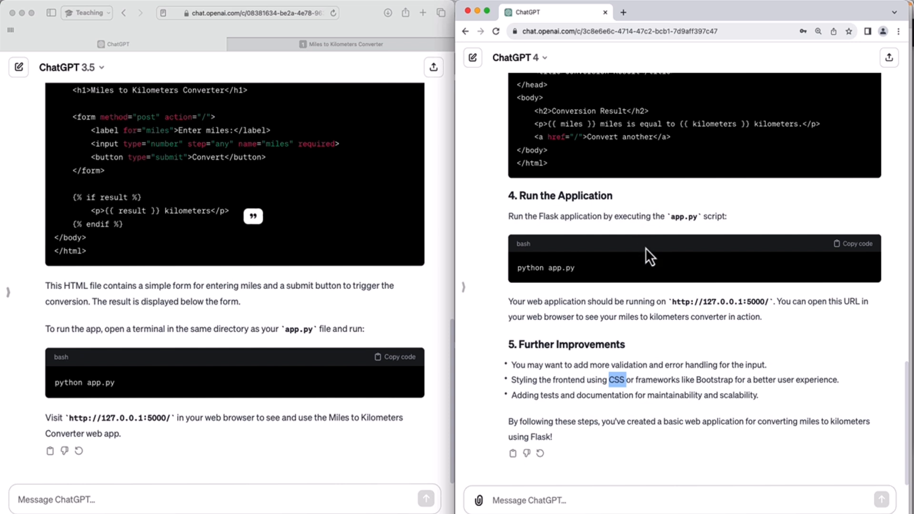
mouse_move(197, 159)
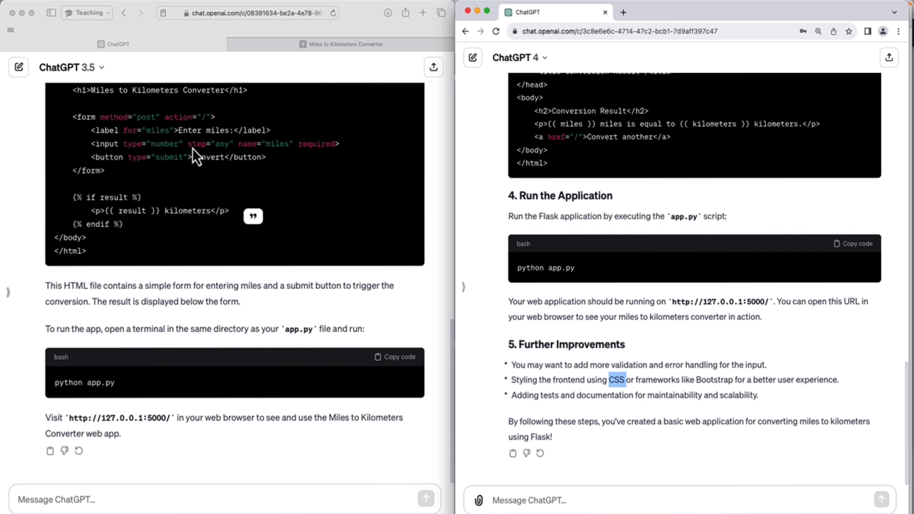
mouse_move(256, 230)
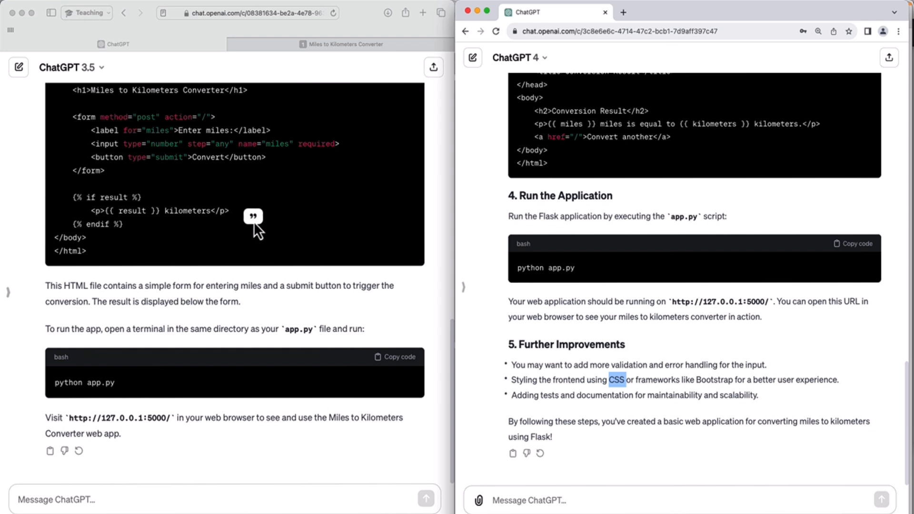
mouse_move(626, 182)
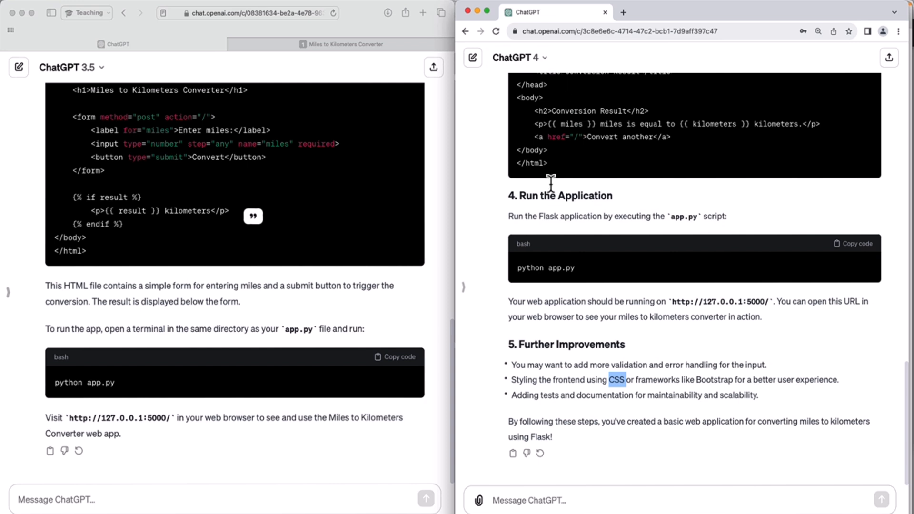
mouse_move(384, 221)
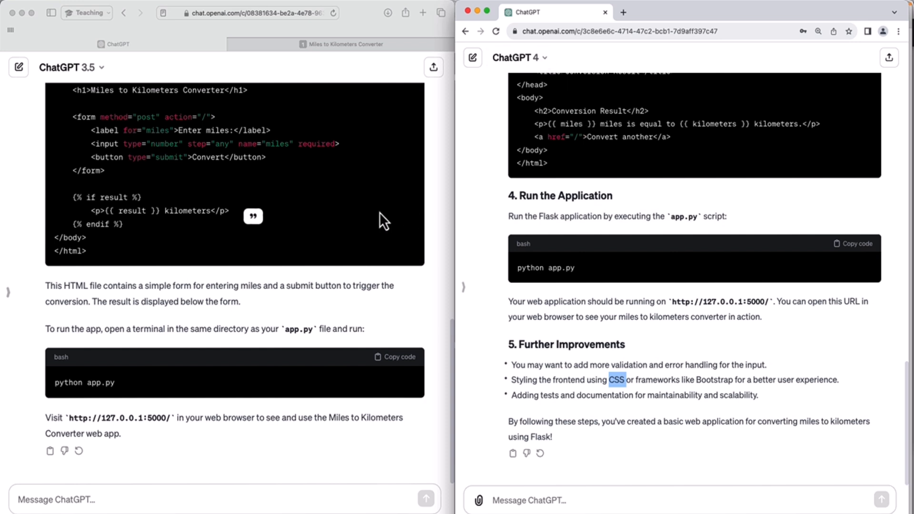
mouse_move(389, 268)
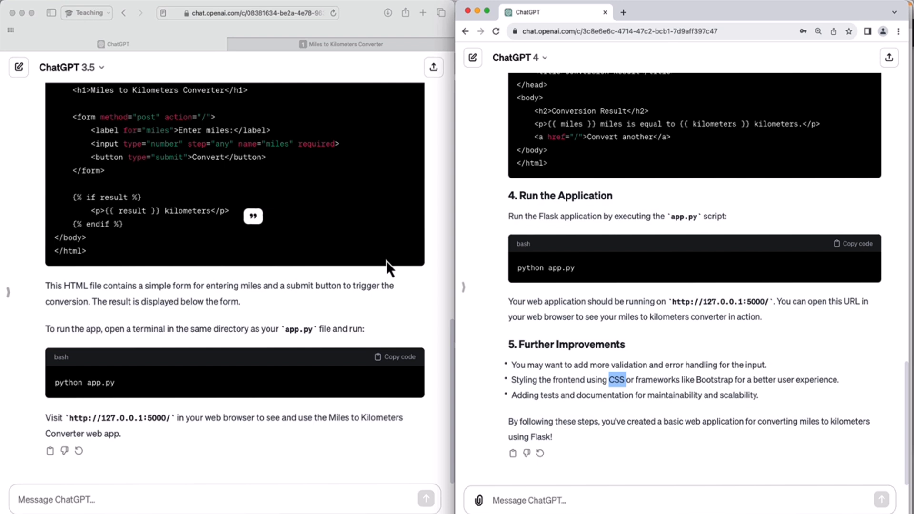
mouse_move(326, 143)
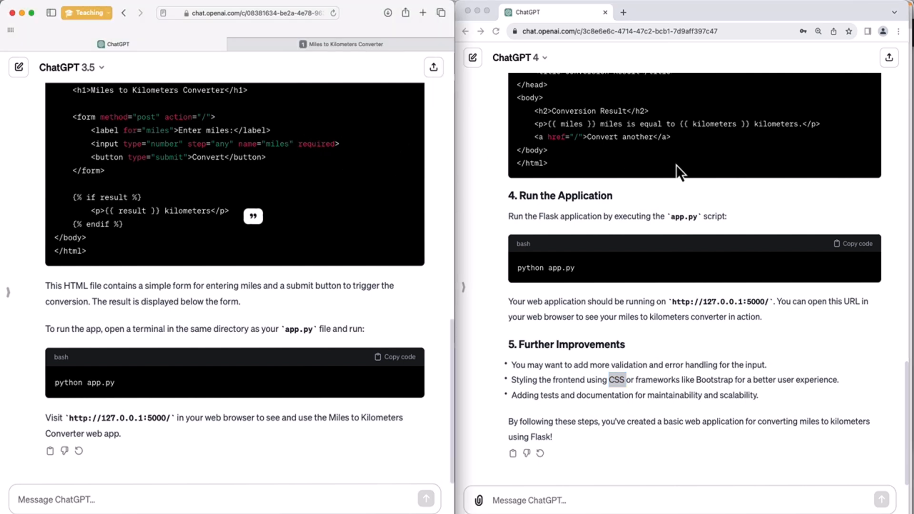
mouse_move(590, 145)
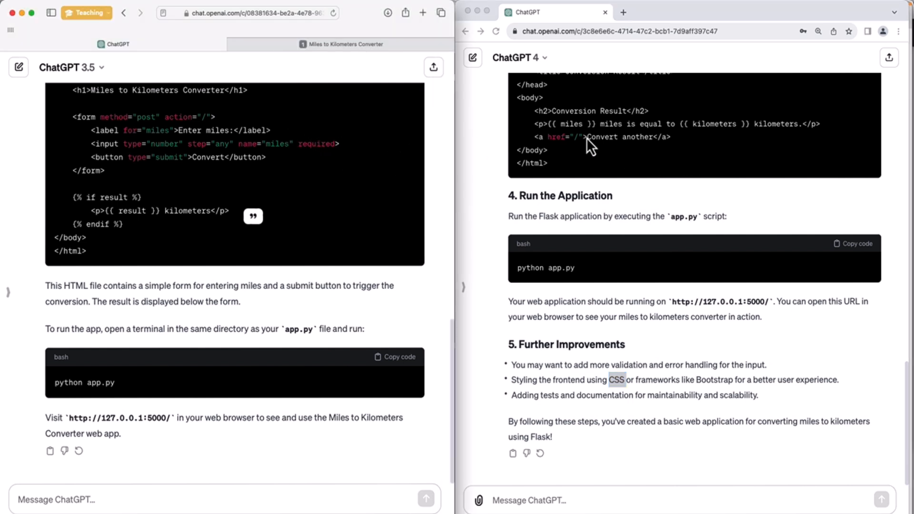
mouse_move(325, 297)
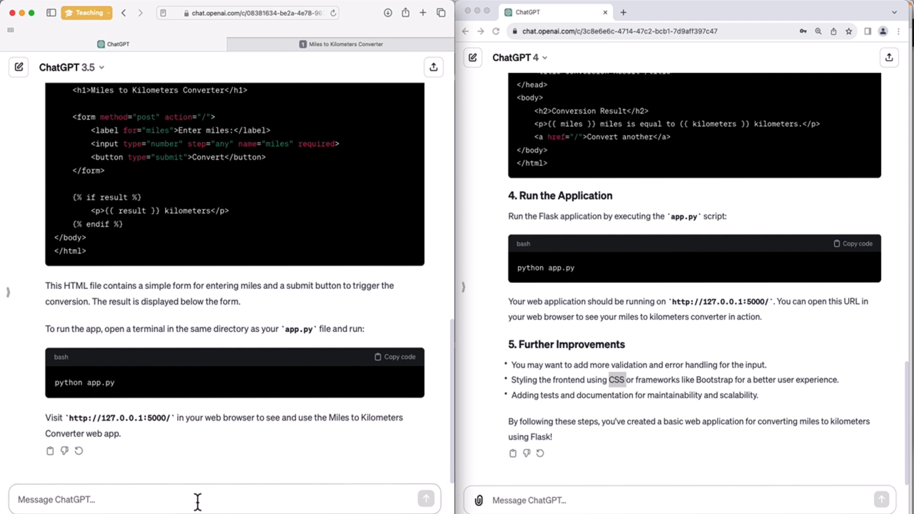
Write 'add a feature to convert km to miles' in the 3.5 chat and select the whole prompt
text(add)
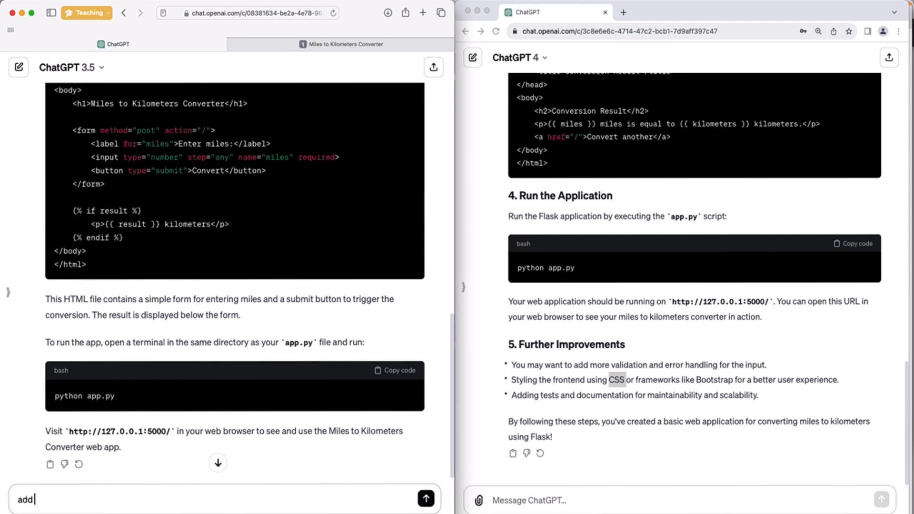
text(a feature)
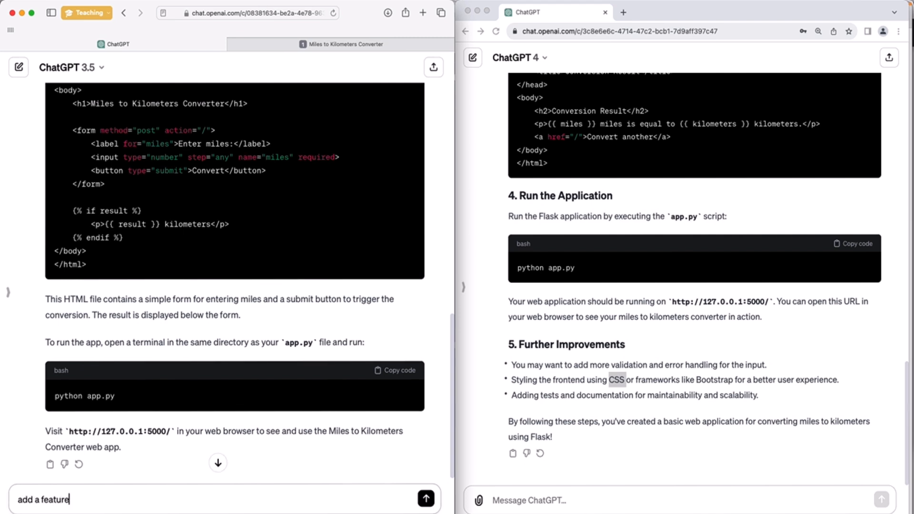
text(to convert)
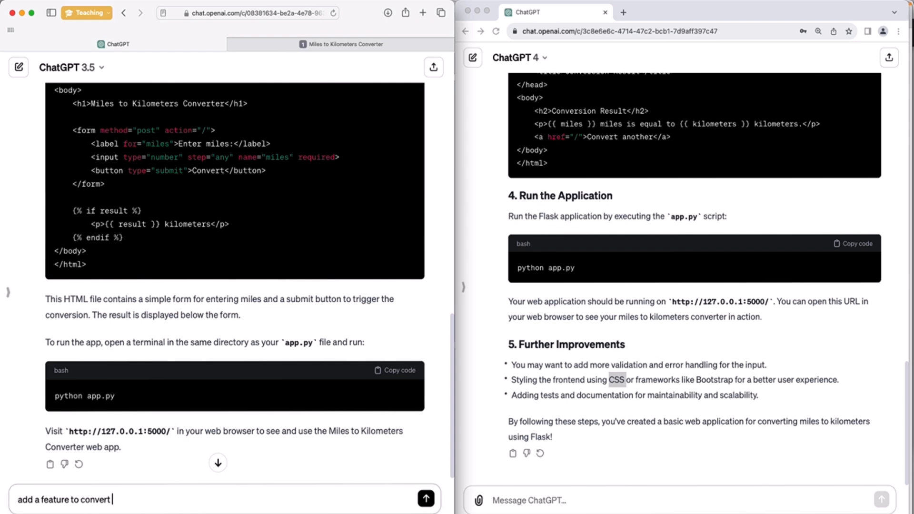
text(km to miles)
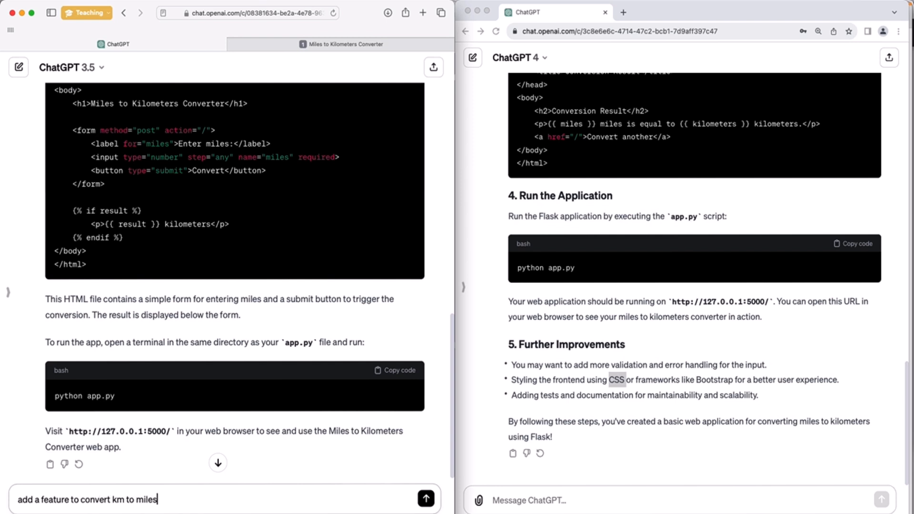
triple_click(87, 500)
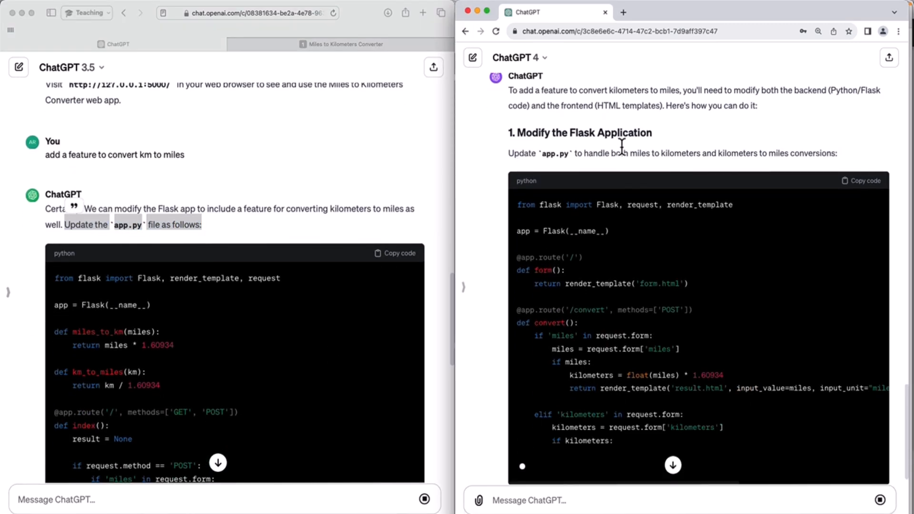
Review both replies' updated app.py and templates, highlighting the 3.5 summary of the two forms
scroll(down, 3)
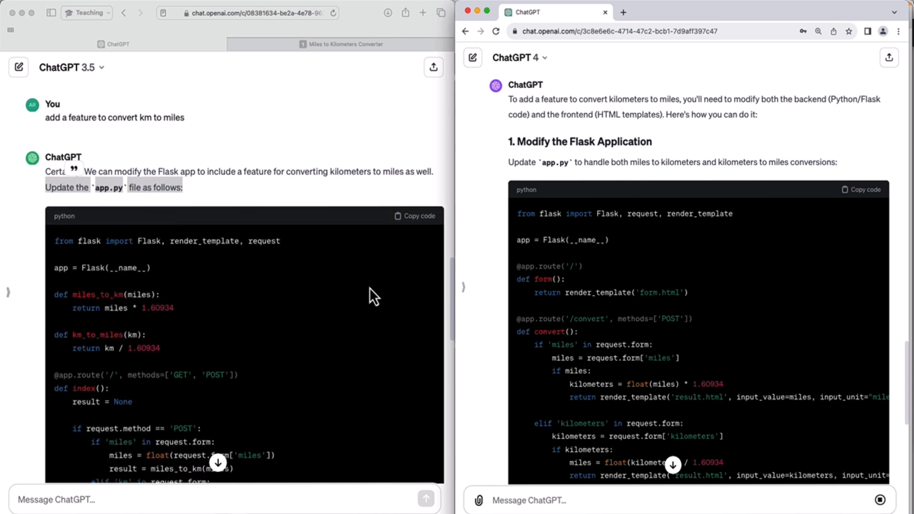
scroll(down, 3)
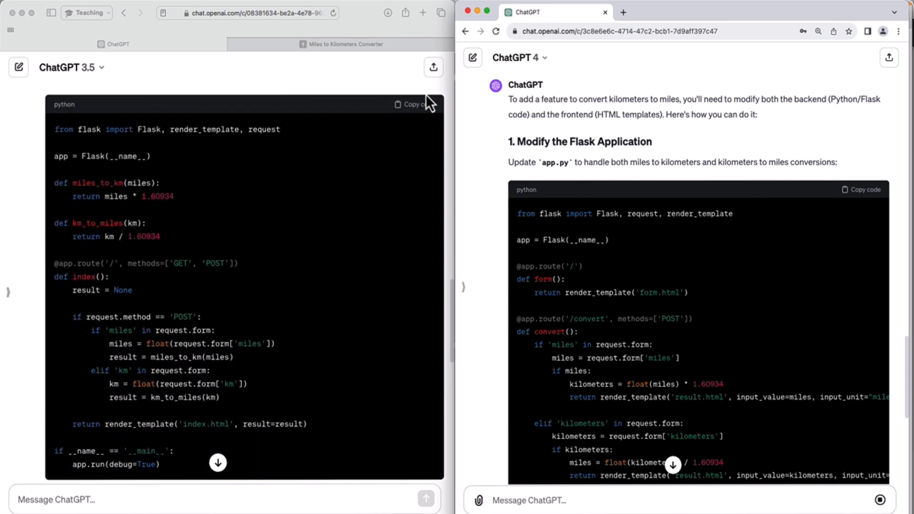
scroll(down, 3)
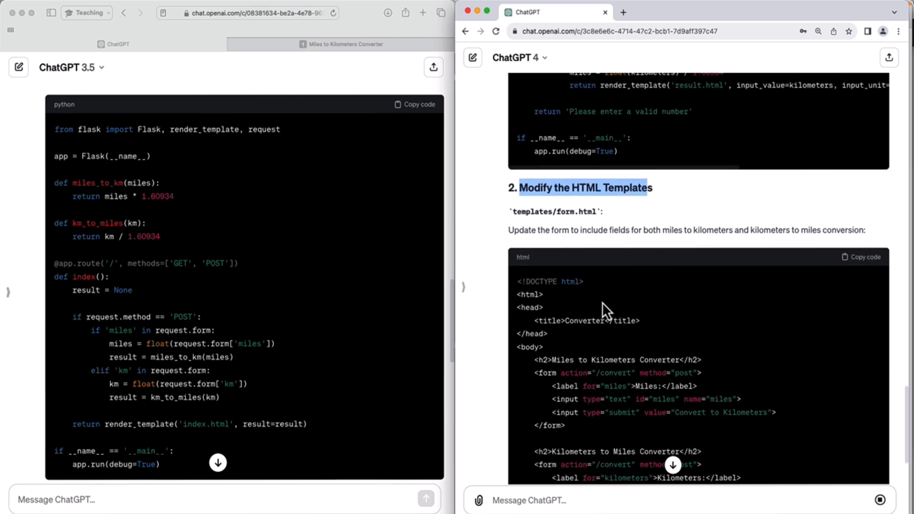
scroll(down, 3)
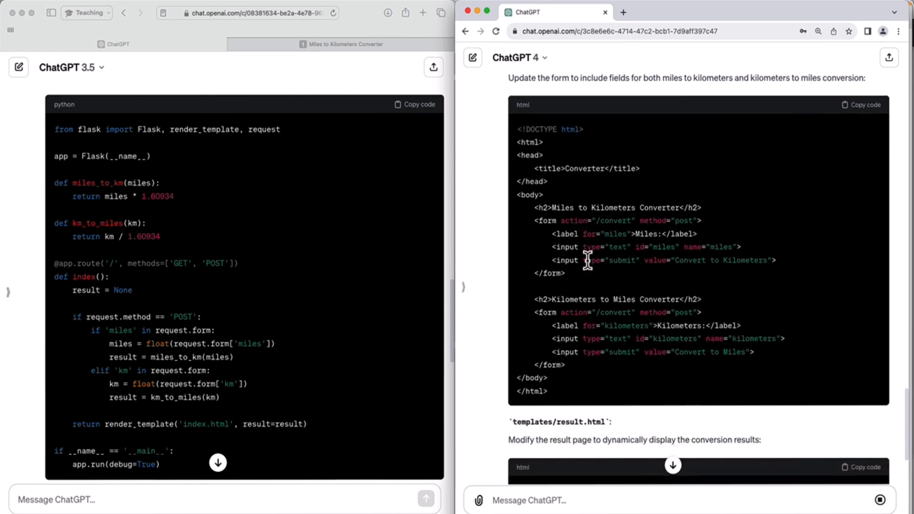
scroll(down, 3)
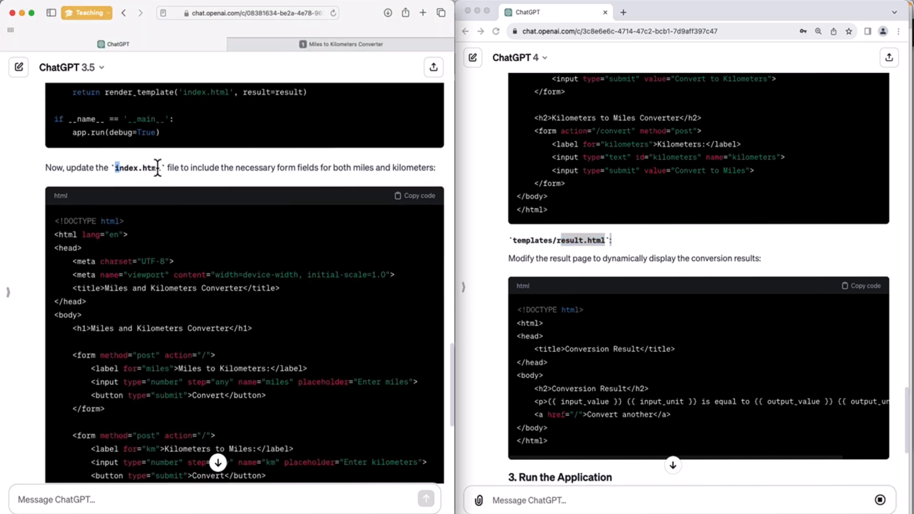
scroll(down, 3)
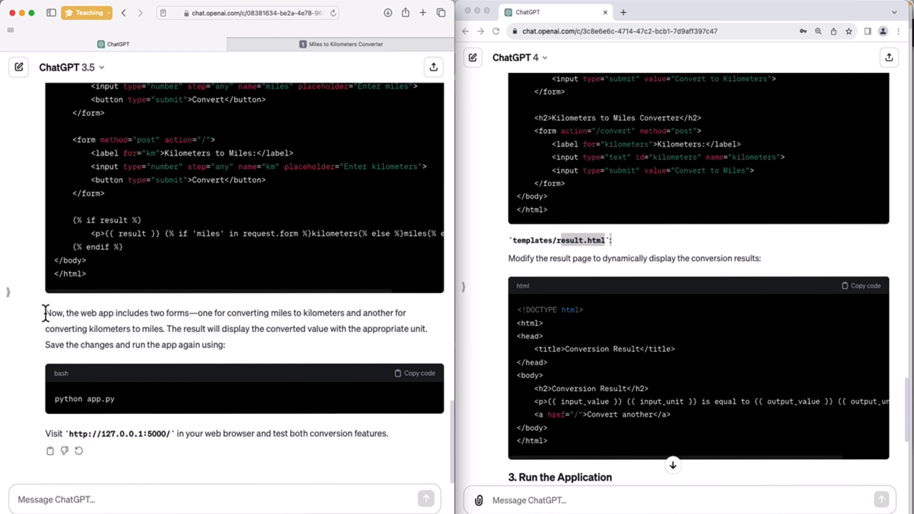
drag(45, 312, 61, 373)
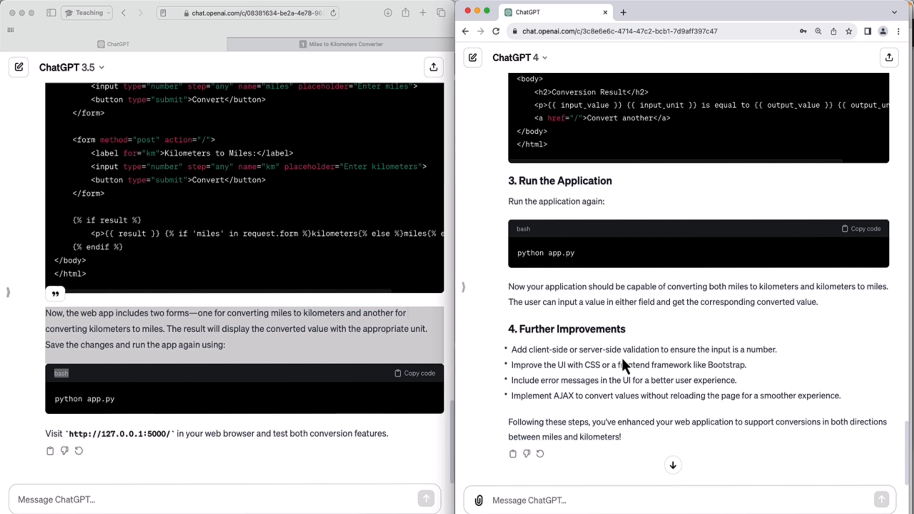
scroll(down, 3)
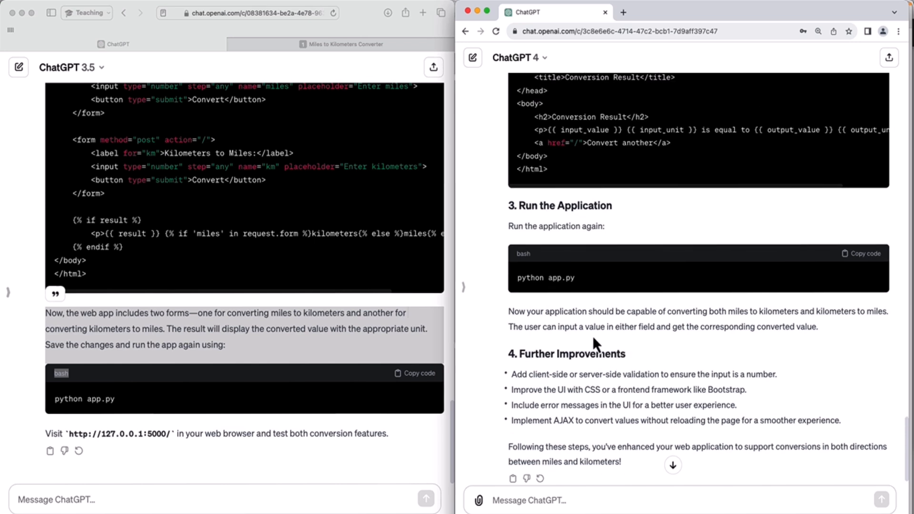
mouse_move(551, 227)
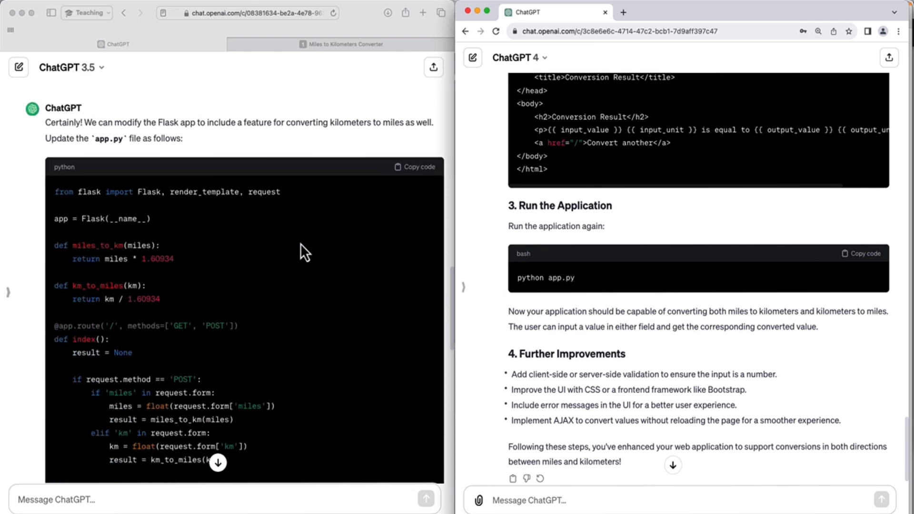
Replace the chatgpt3 app.py contents in PyCharm with ChatGPT's updated km-to-miles code
click(415, 167)
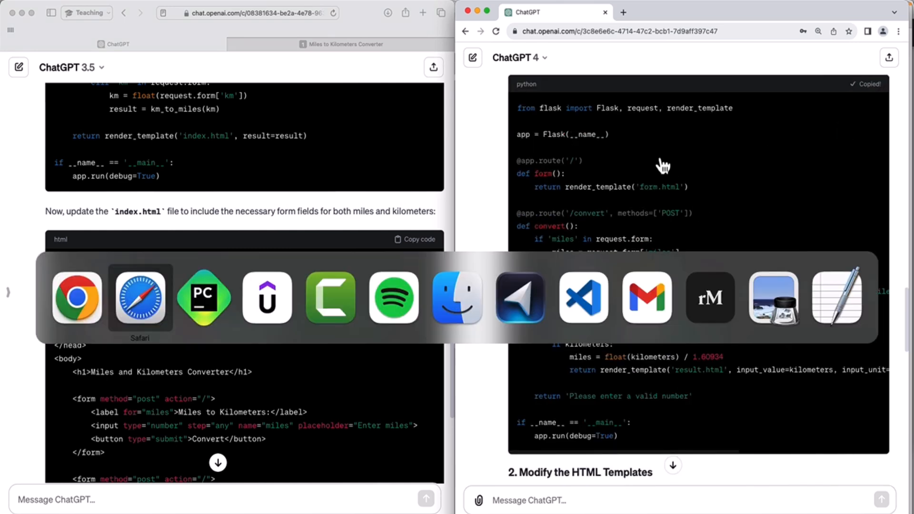
click(204, 298)
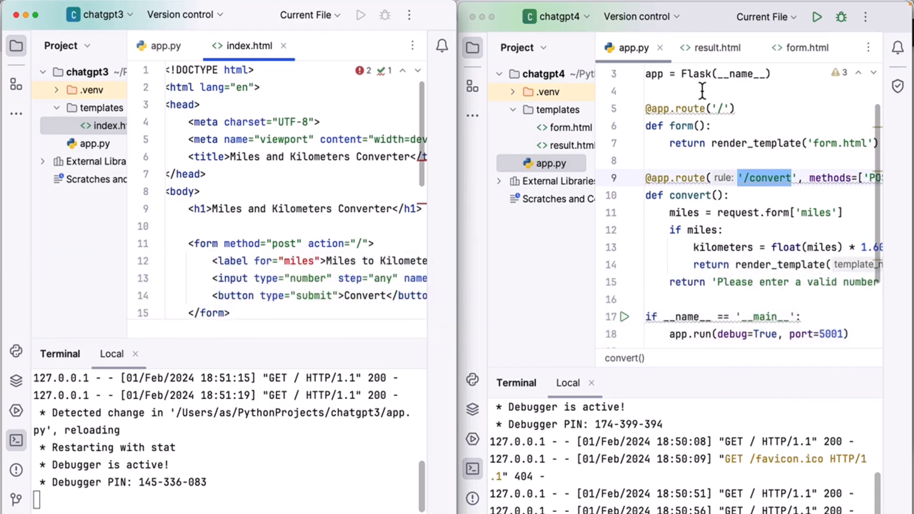
key(cmd+a)
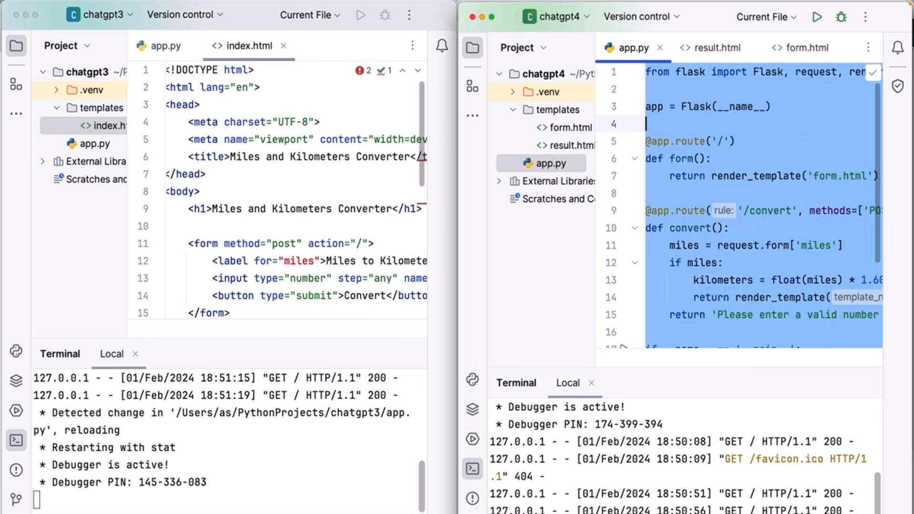
scroll(down, 3)
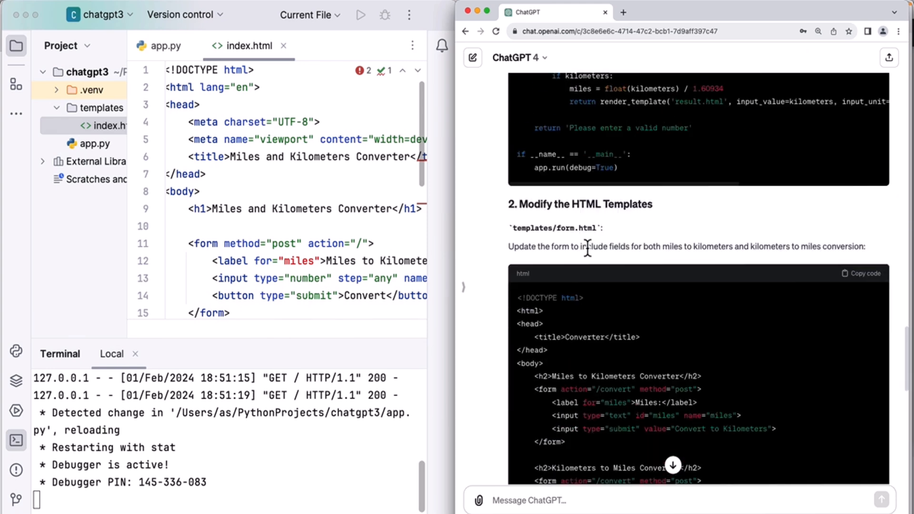
scroll(down, 3)
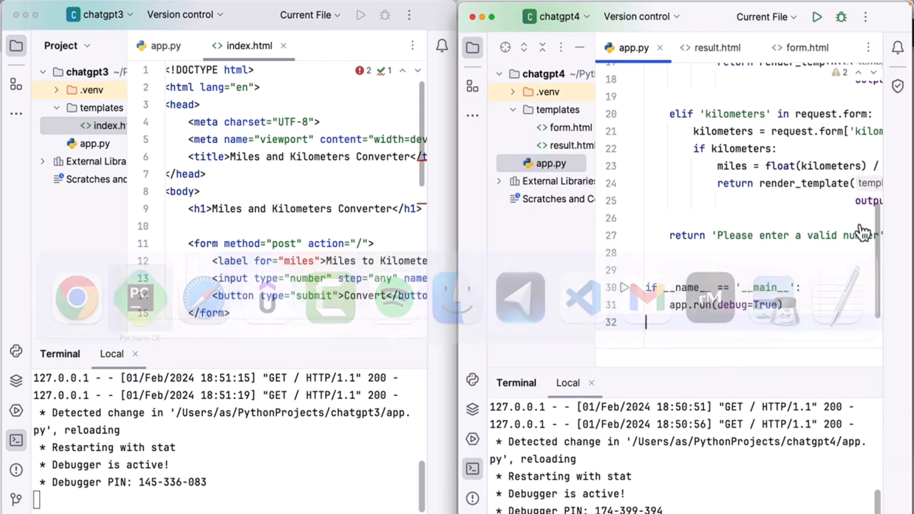
Copy the updated result page template from the GPT-4 reply for the templates folder
click(806, 48)
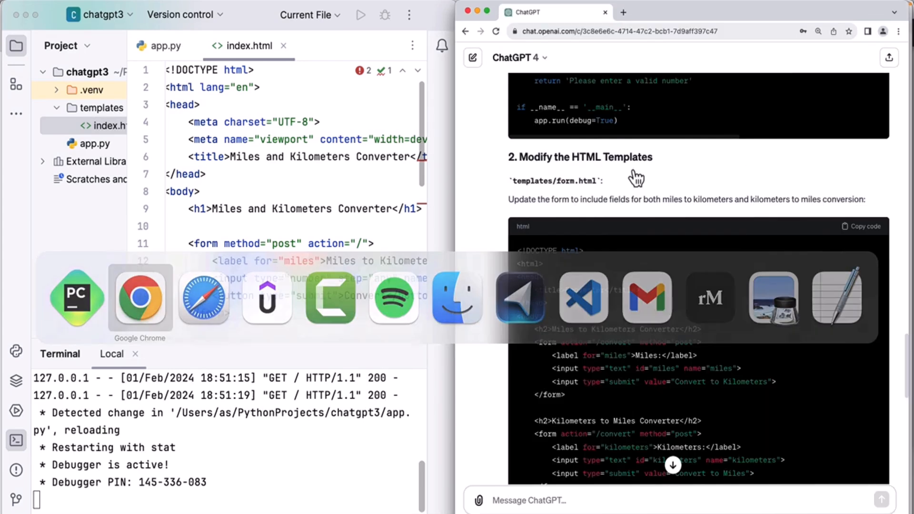
scroll(down, 3)
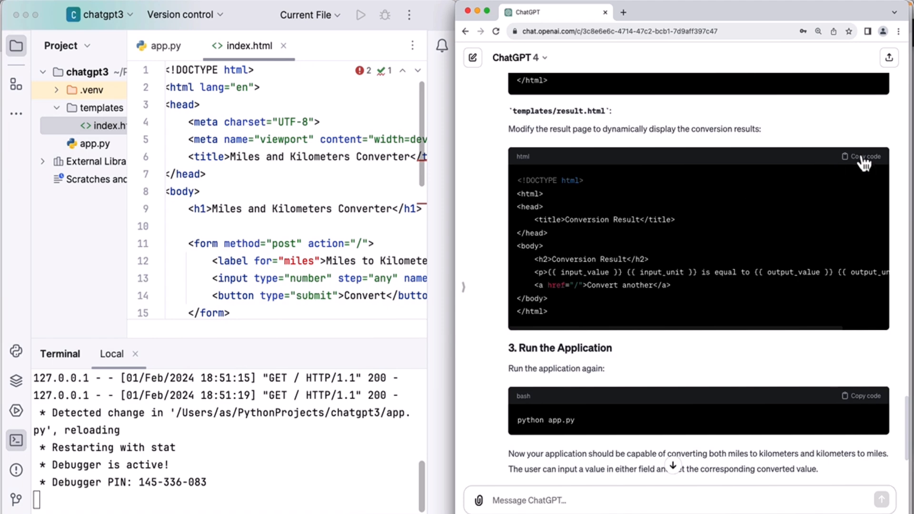
click(862, 156)
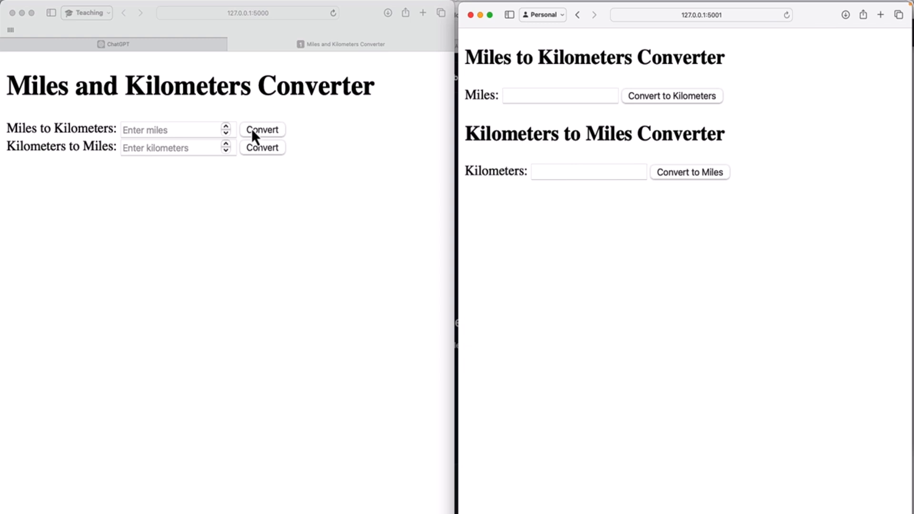
mouse_move(329, 99)
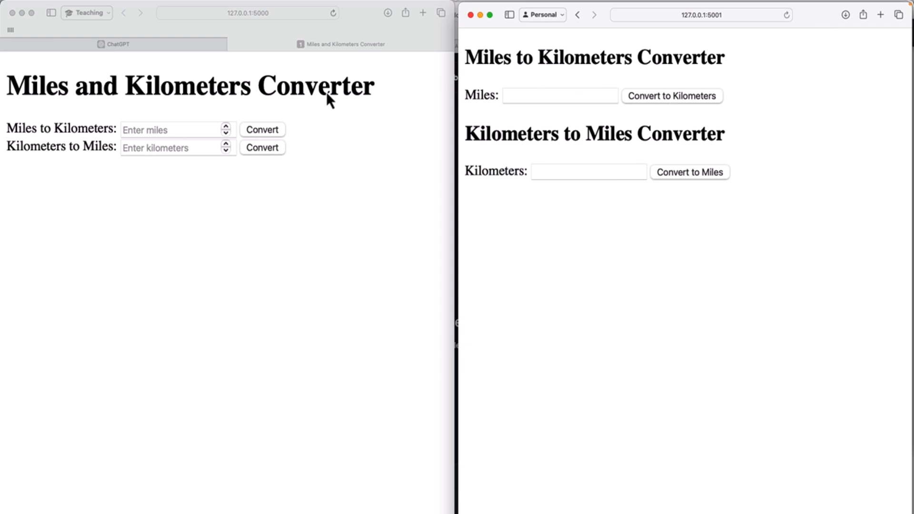
mouse_move(375, 159)
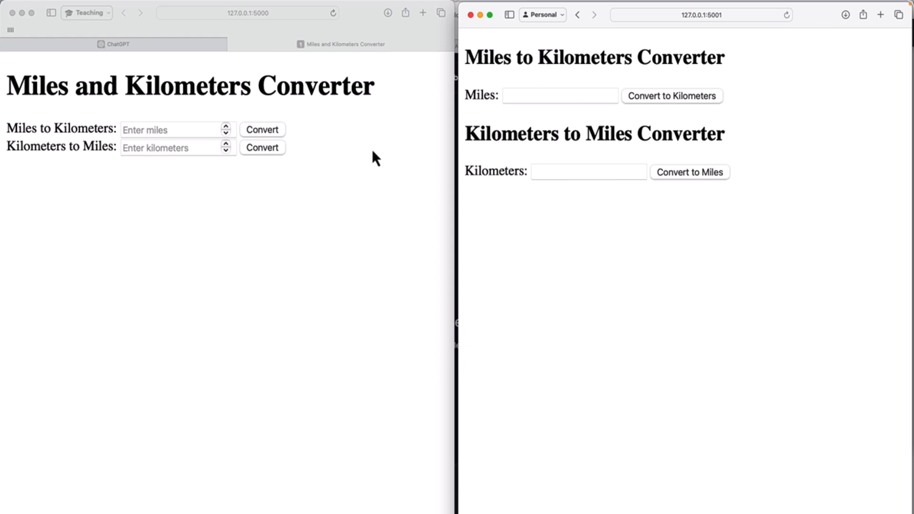
mouse_move(469, 131)
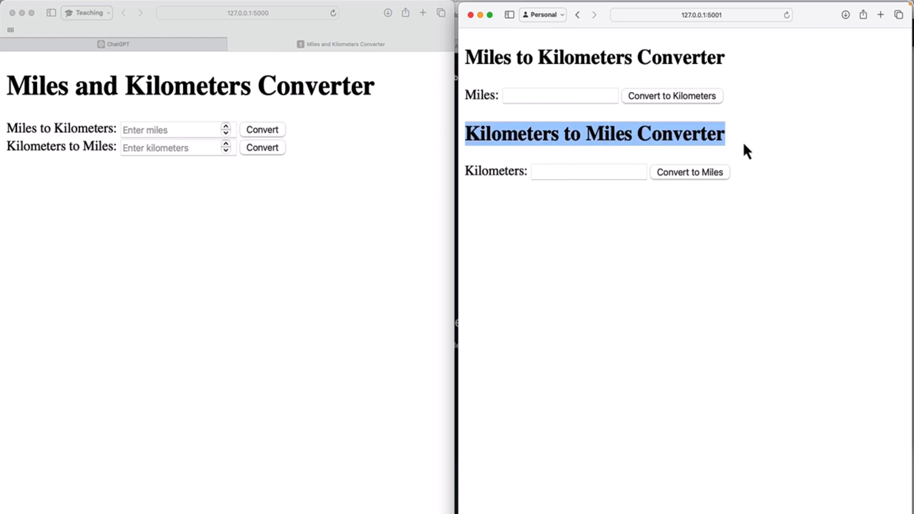
Show the combined converter on port 5000 beside the two-section form on port 5001
click(563, 133)
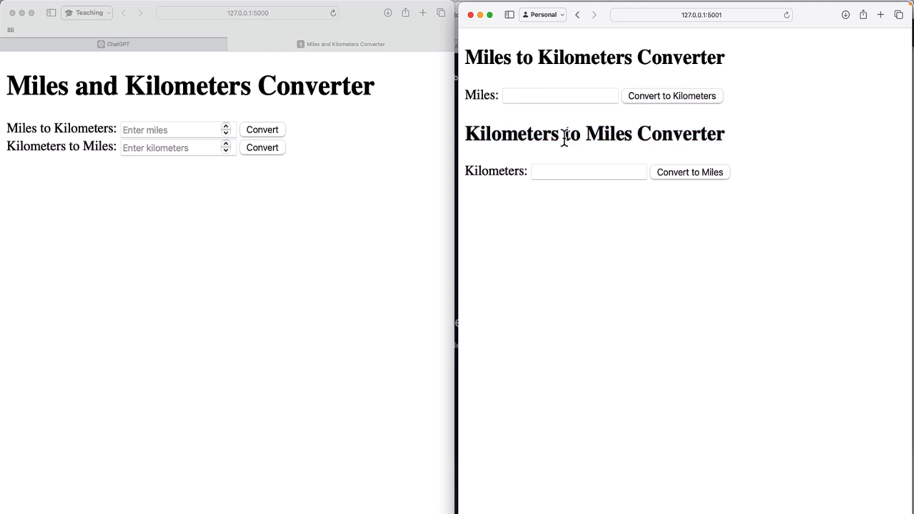
Convert 10 miles to 16.0934 km and 10 km to miles in the port 5000 app
click(172, 130)
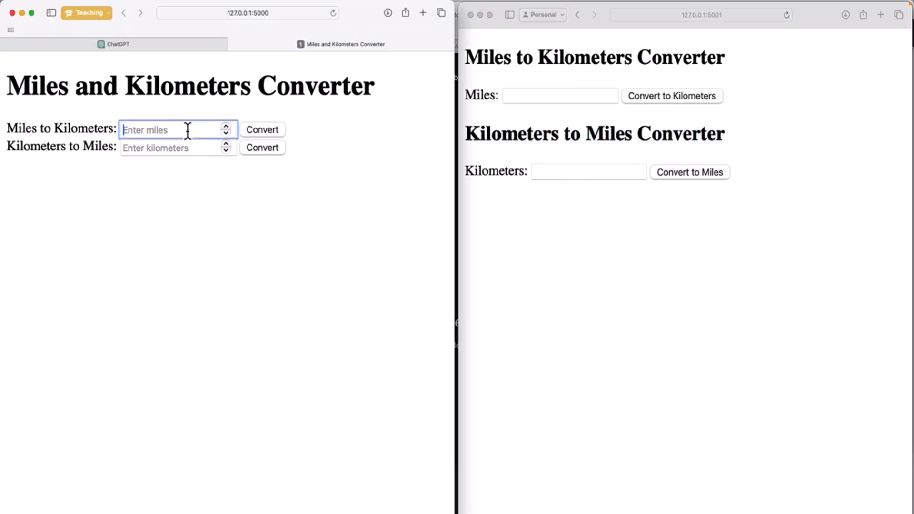
text(10)
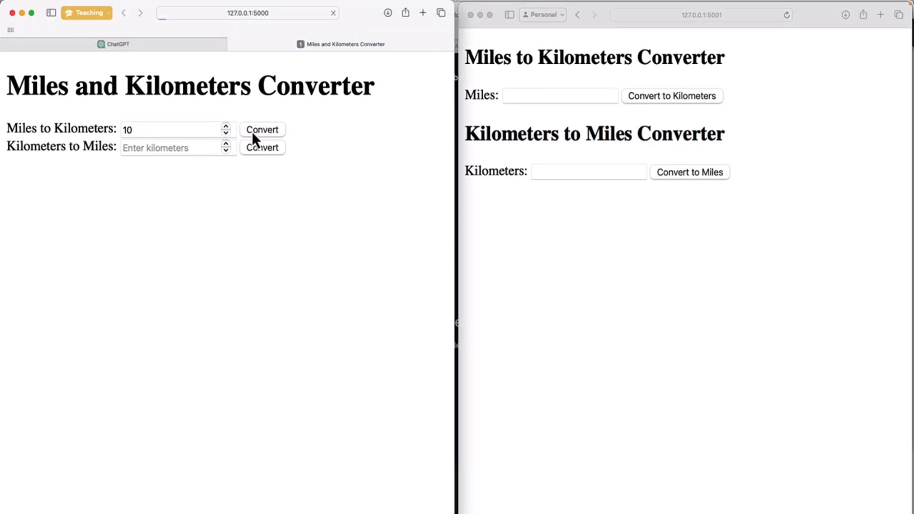
click(261, 130)
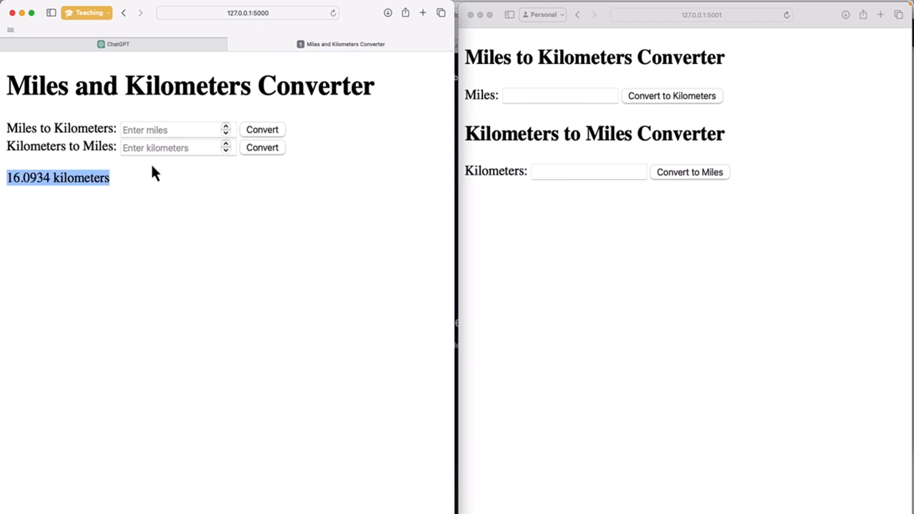
text(10)
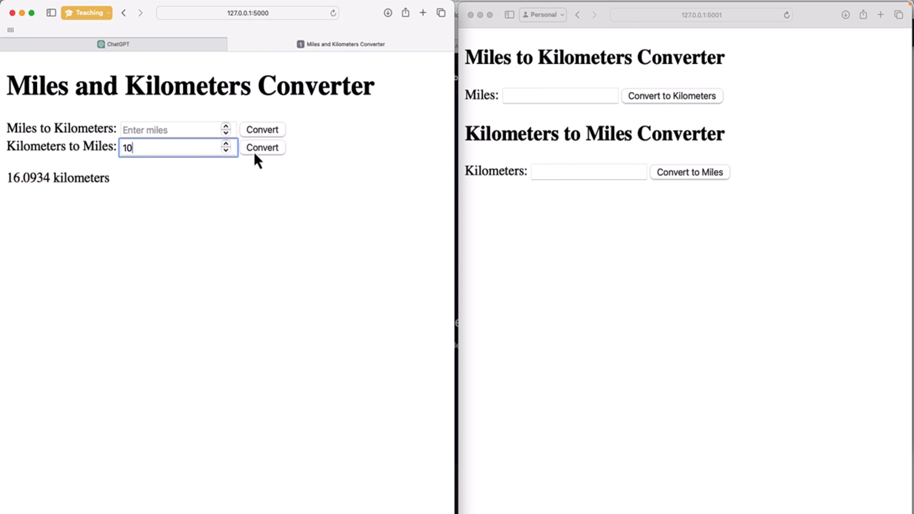
click(261, 147)
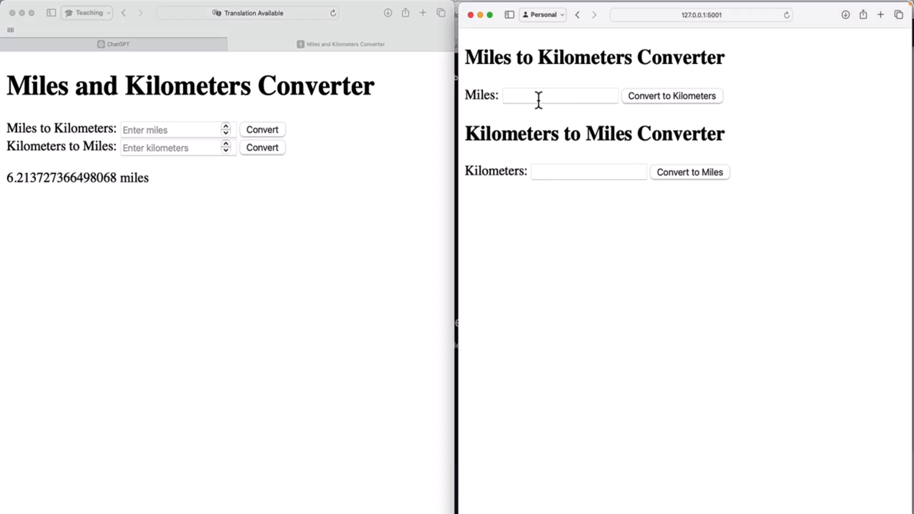
Convert 10 miles and 10 kilometers in the port 5001 app, getting 6.213727366498068 miles
text(10)
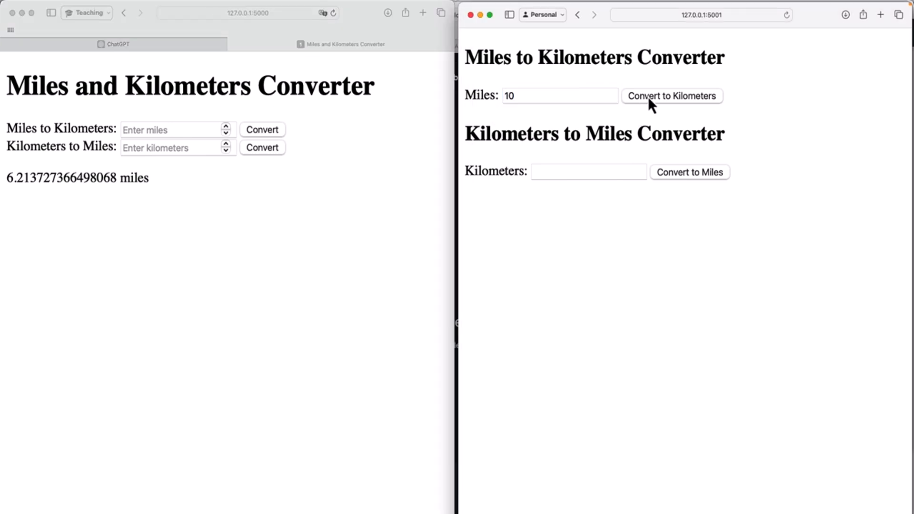
click(671, 96)
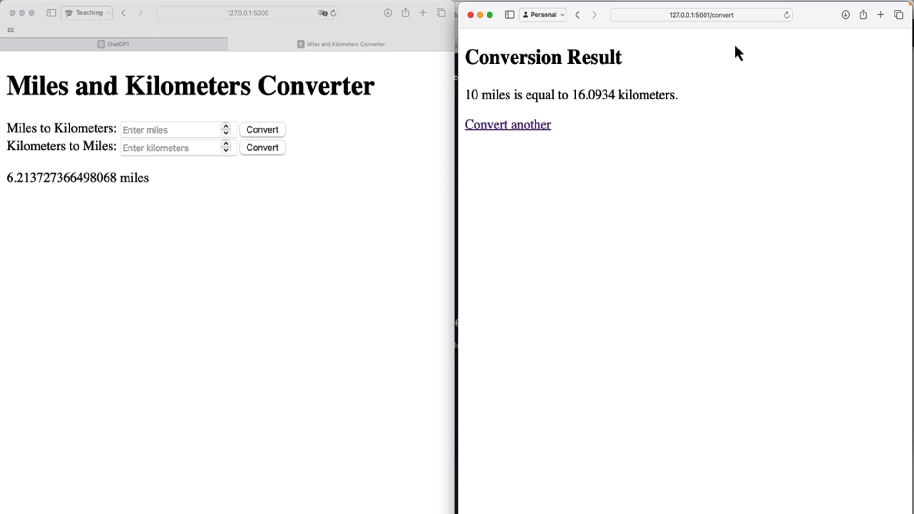
mouse_move(587, 118)
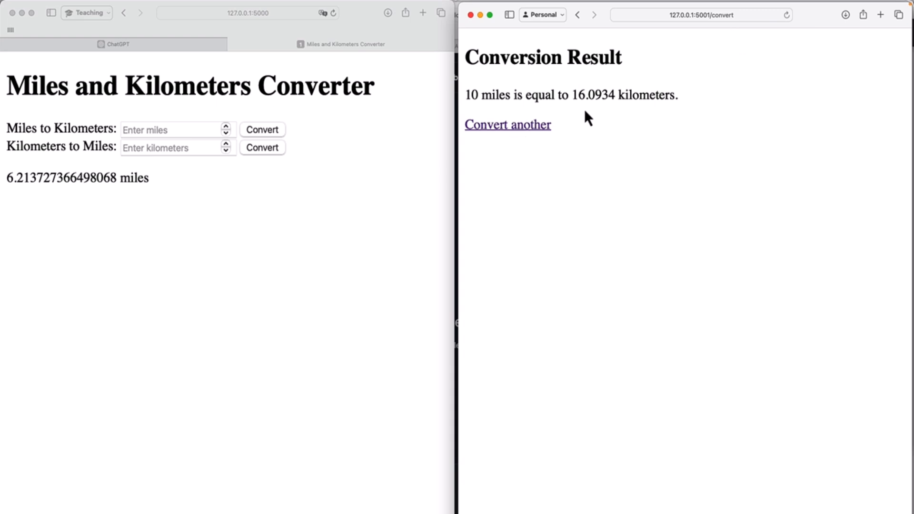
mouse_move(586, 138)
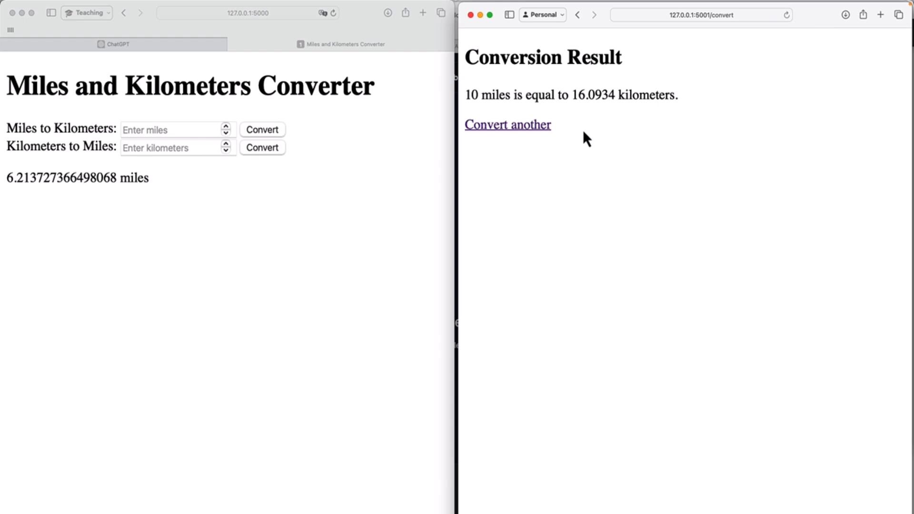
mouse_move(521, 121)
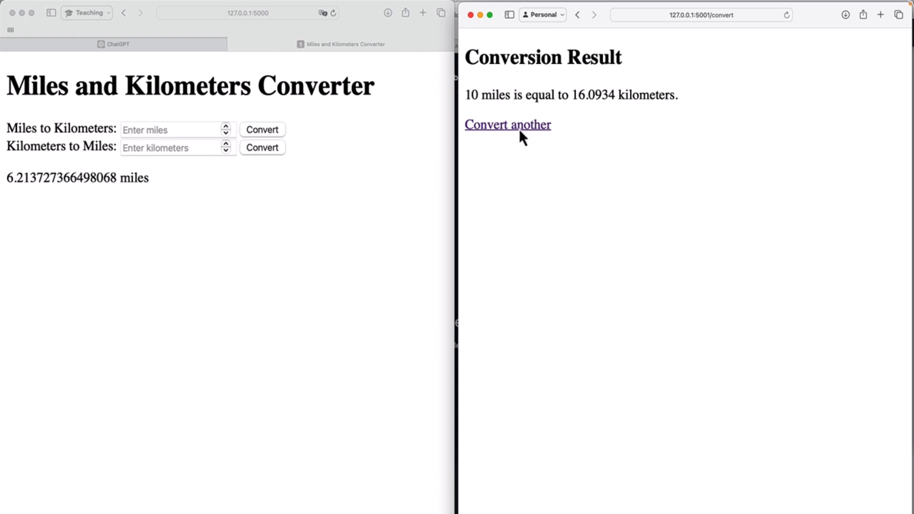
click(507, 124)
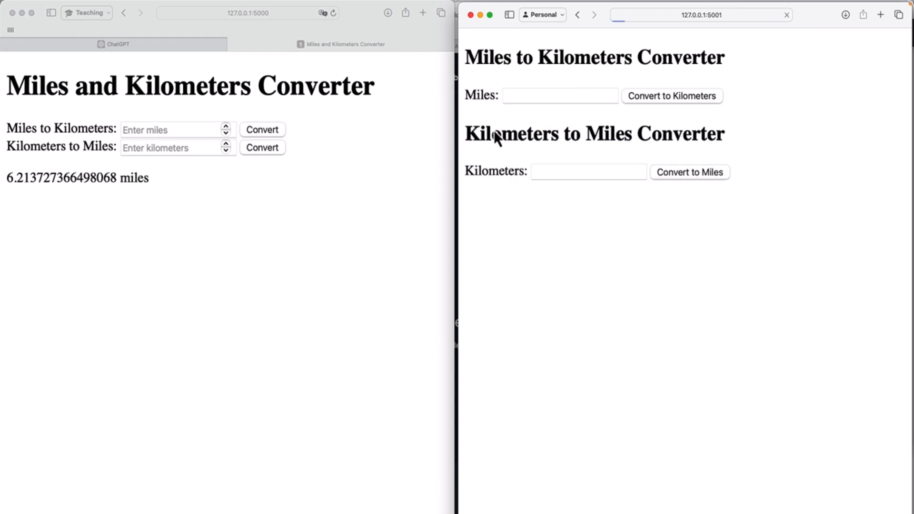
click(588, 171)
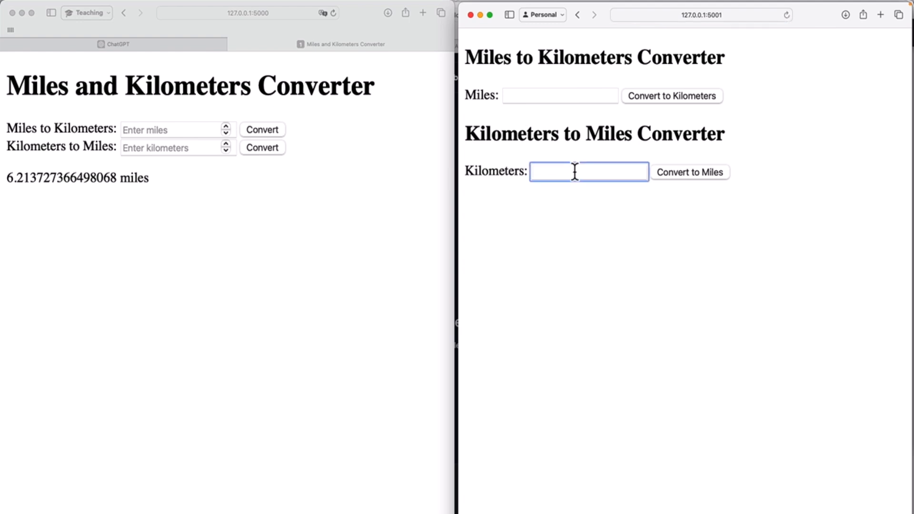
click(689, 173)
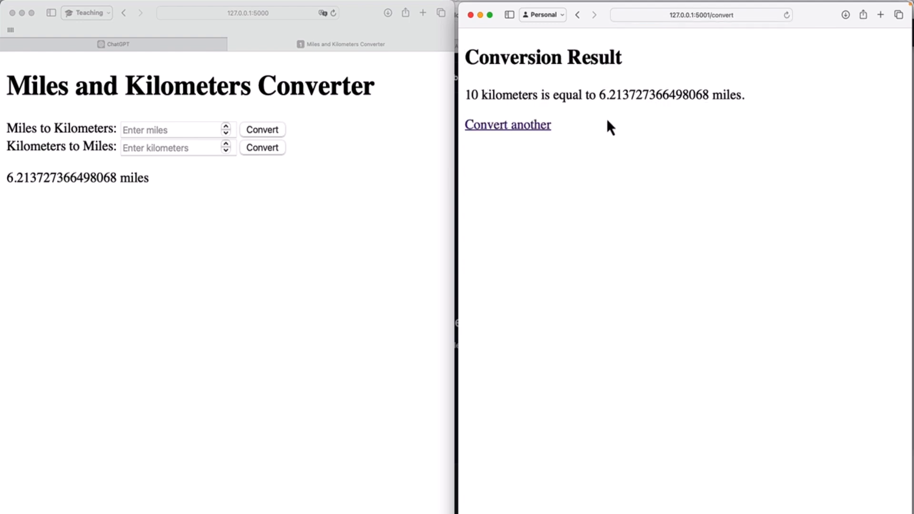
drag(466, 95, 747, 95)
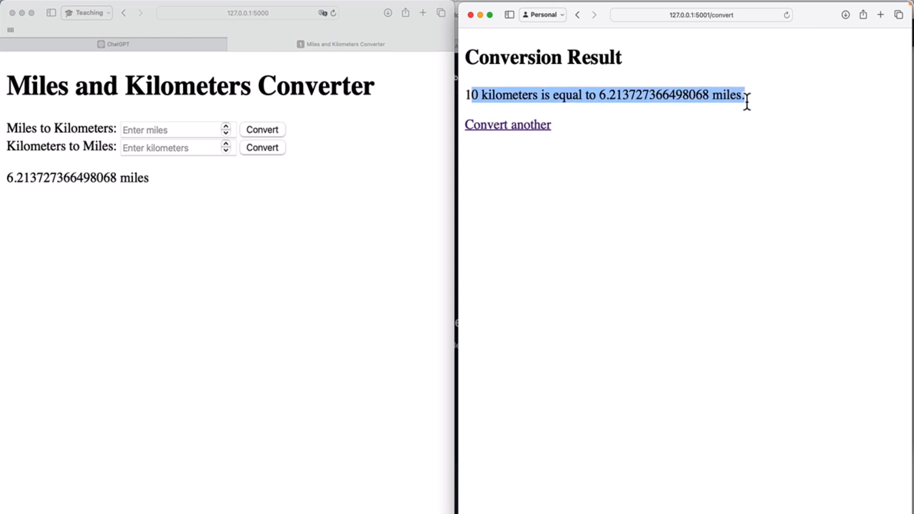
mouse_move(540, 116)
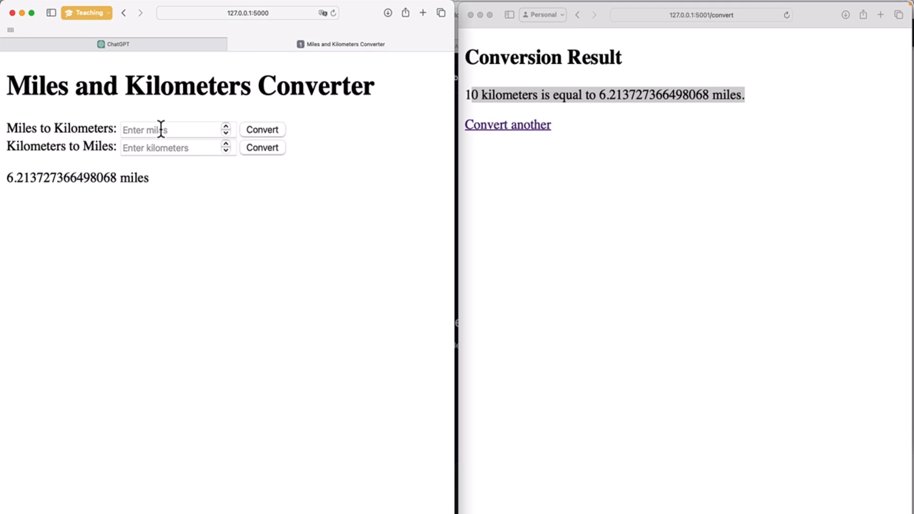
mouse_move(175, 154)
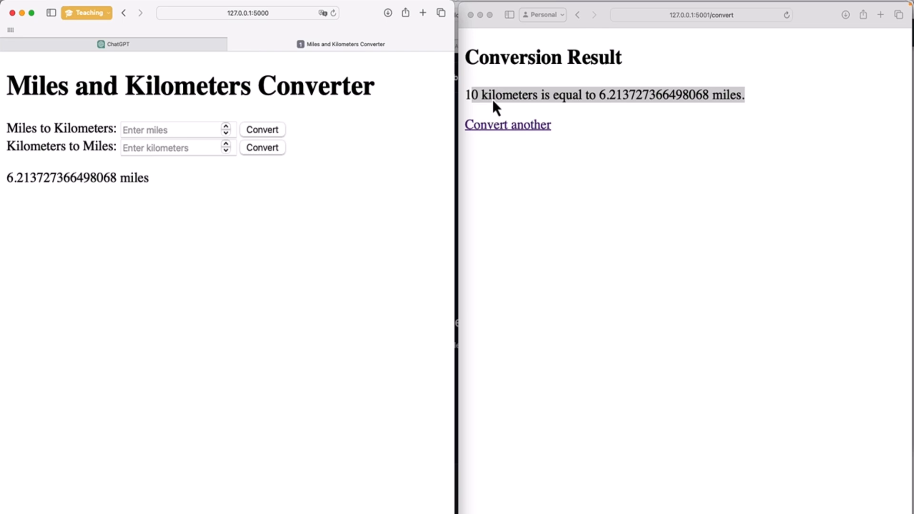
mouse_move(542, 102)
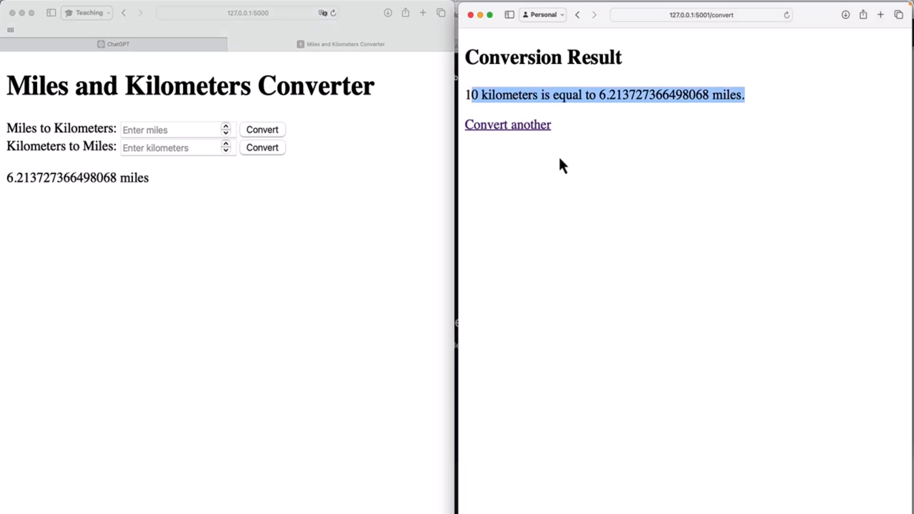
mouse_move(633, 178)
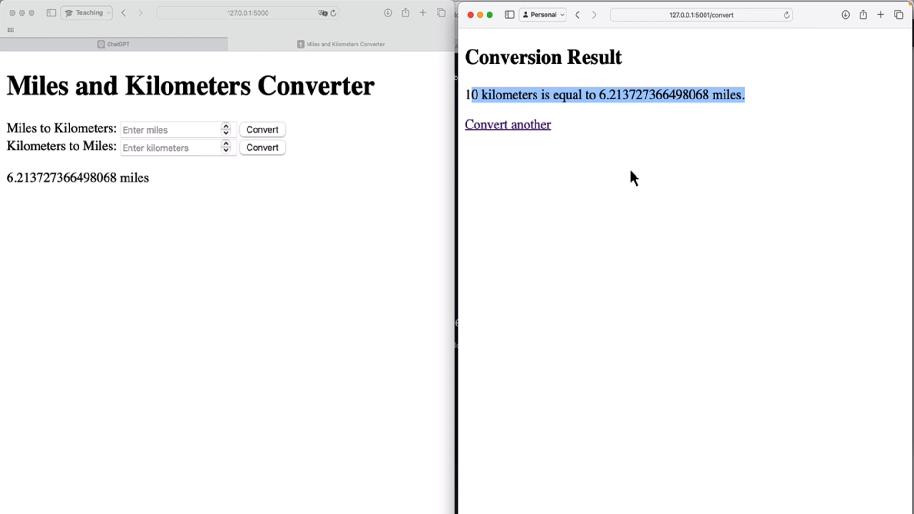
mouse_move(581, 144)
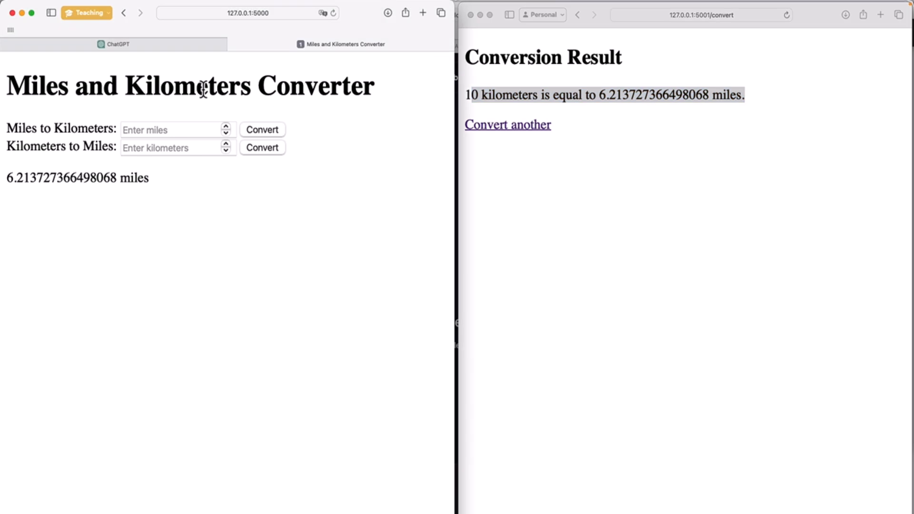
mouse_move(187, 100)
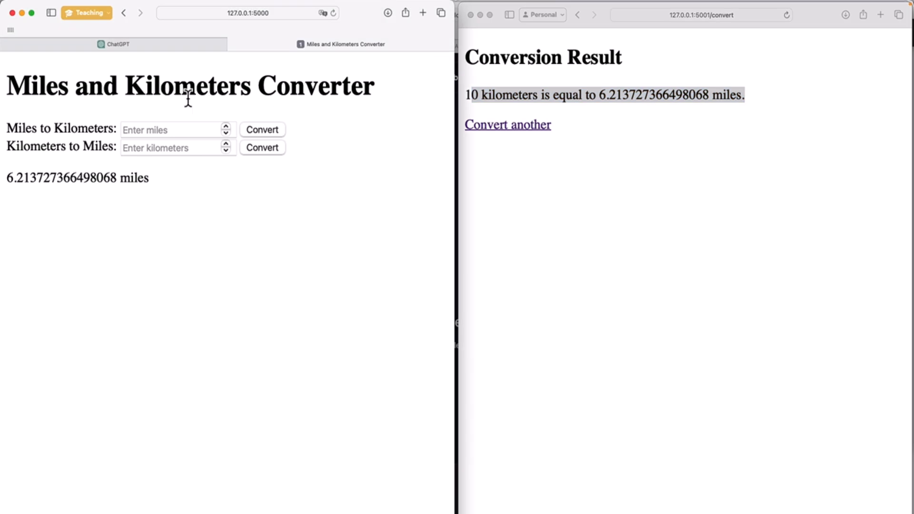
mouse_move(342, 211)
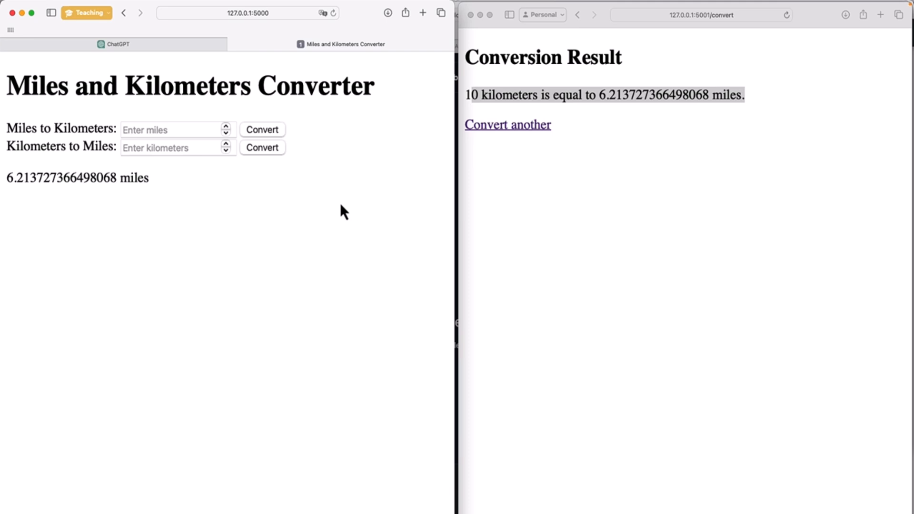
mouse_move(489, 272)
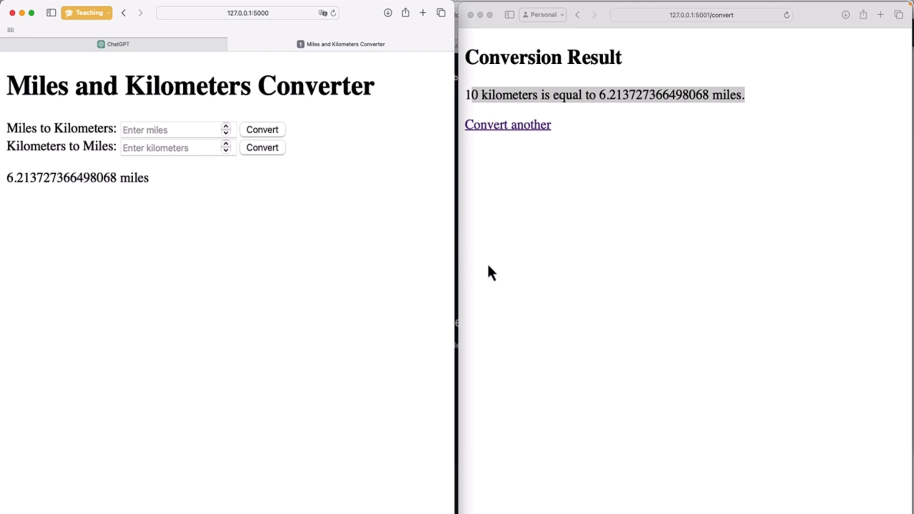